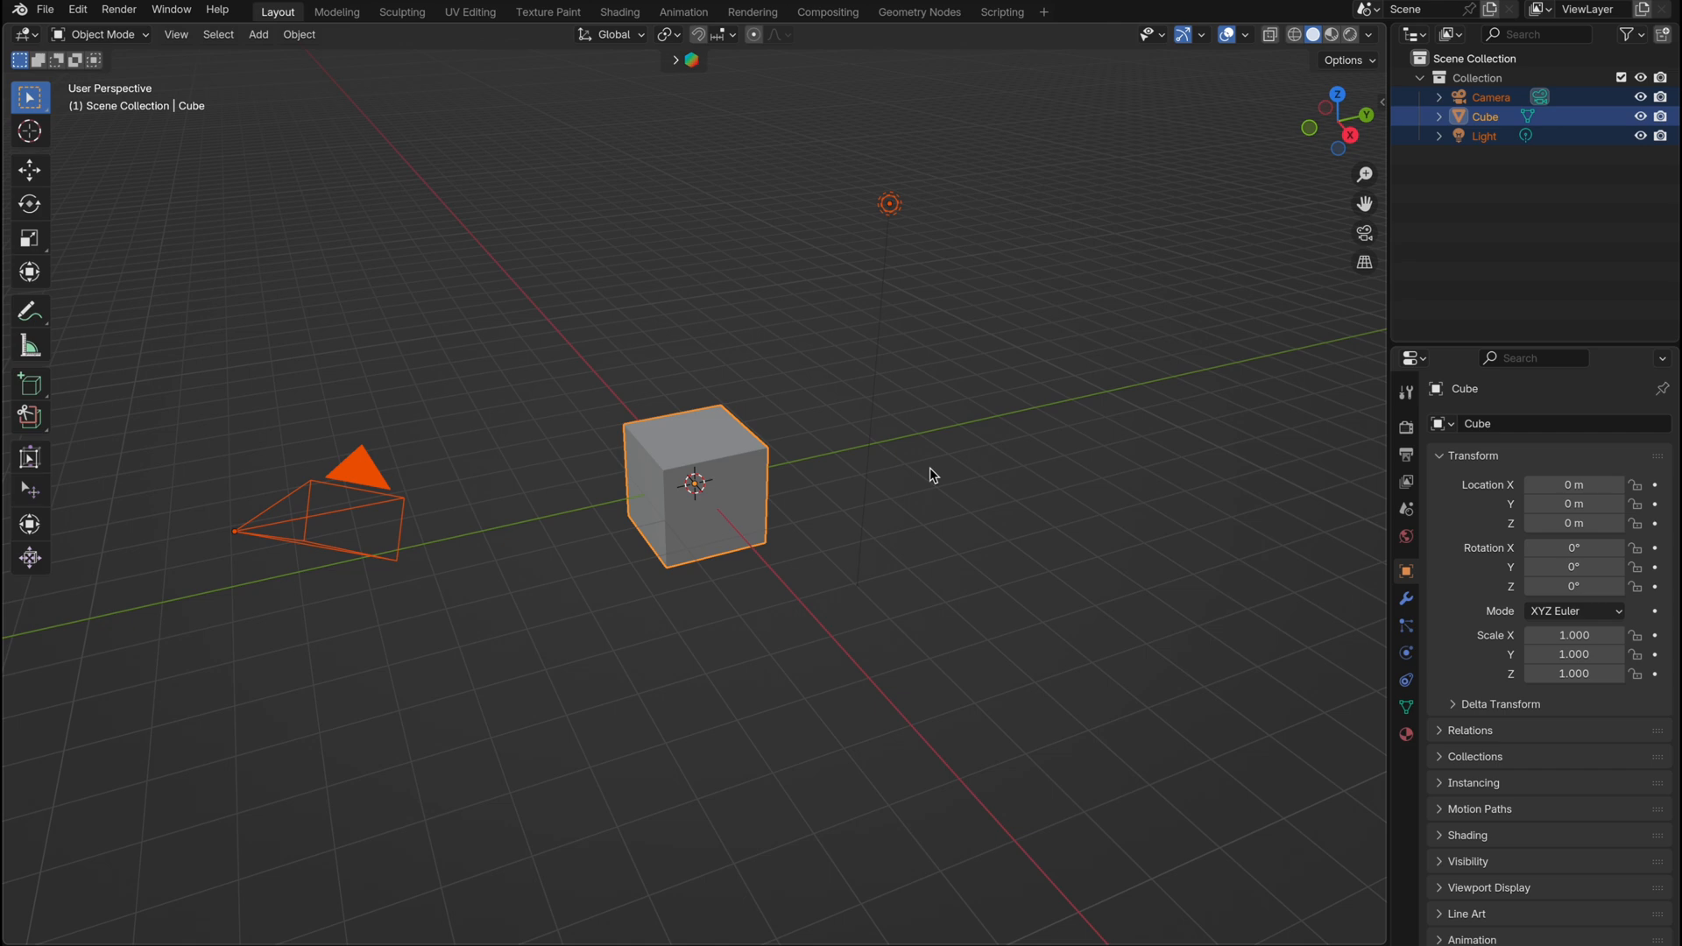
Replace the default cube with a plane scaled by 3 and switch to the Shading workspace
{"action": "left_click", "coordinate": [257, 34]}
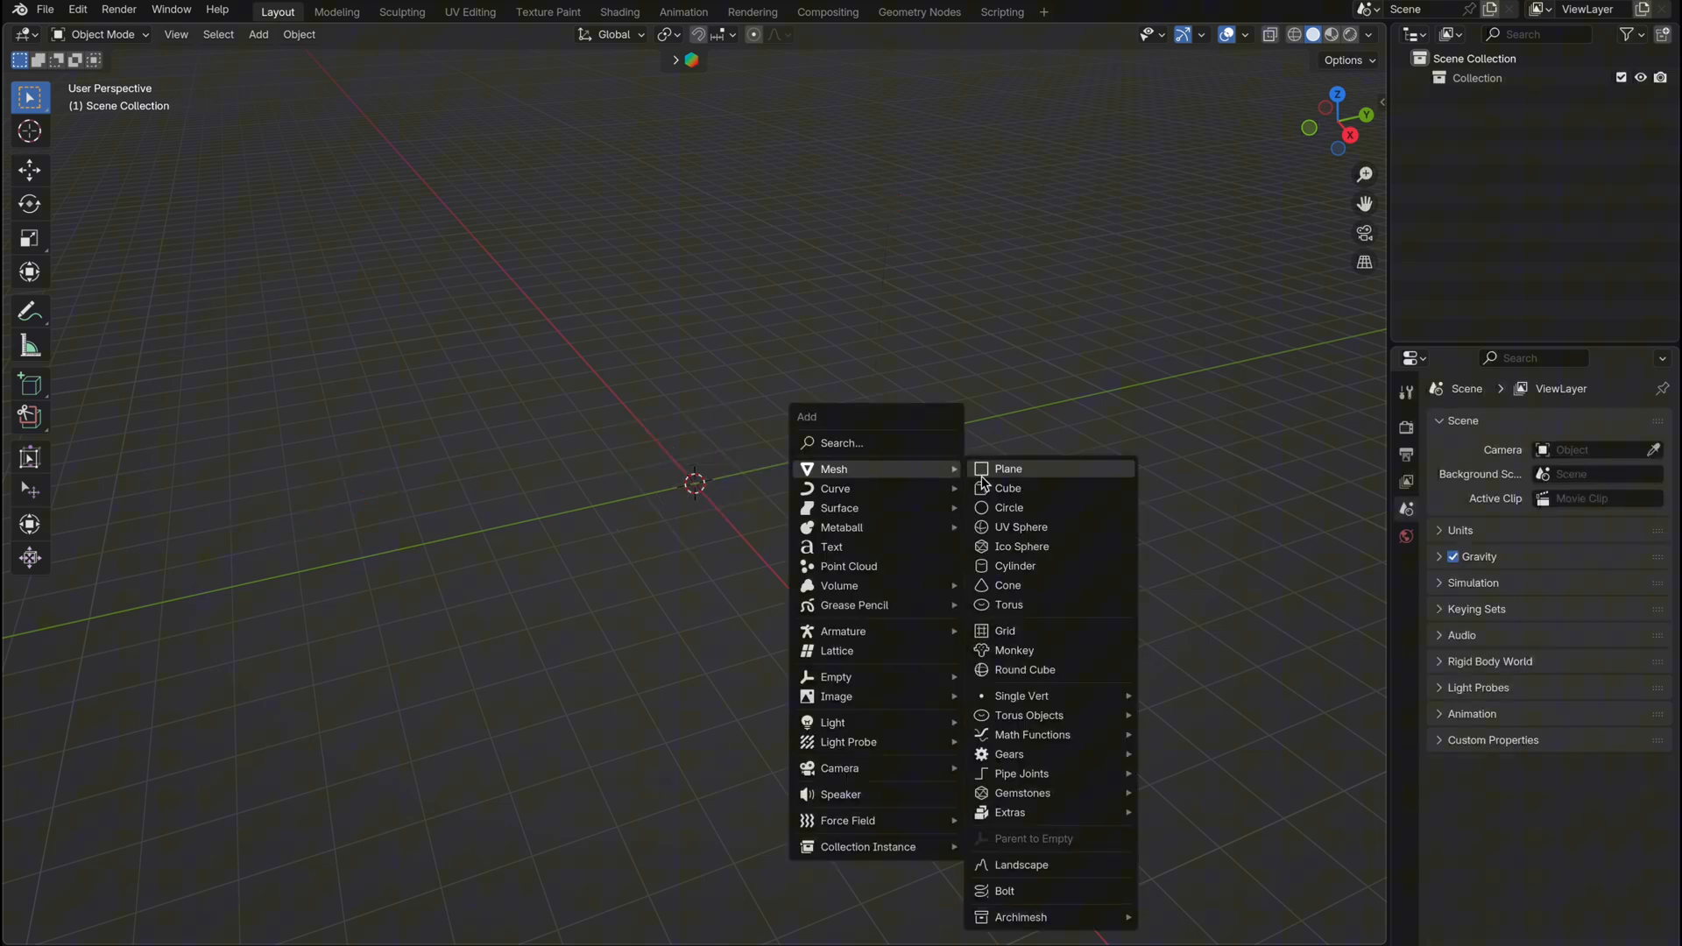
{"action": "left_click", "coordinate": [1005, 468]}
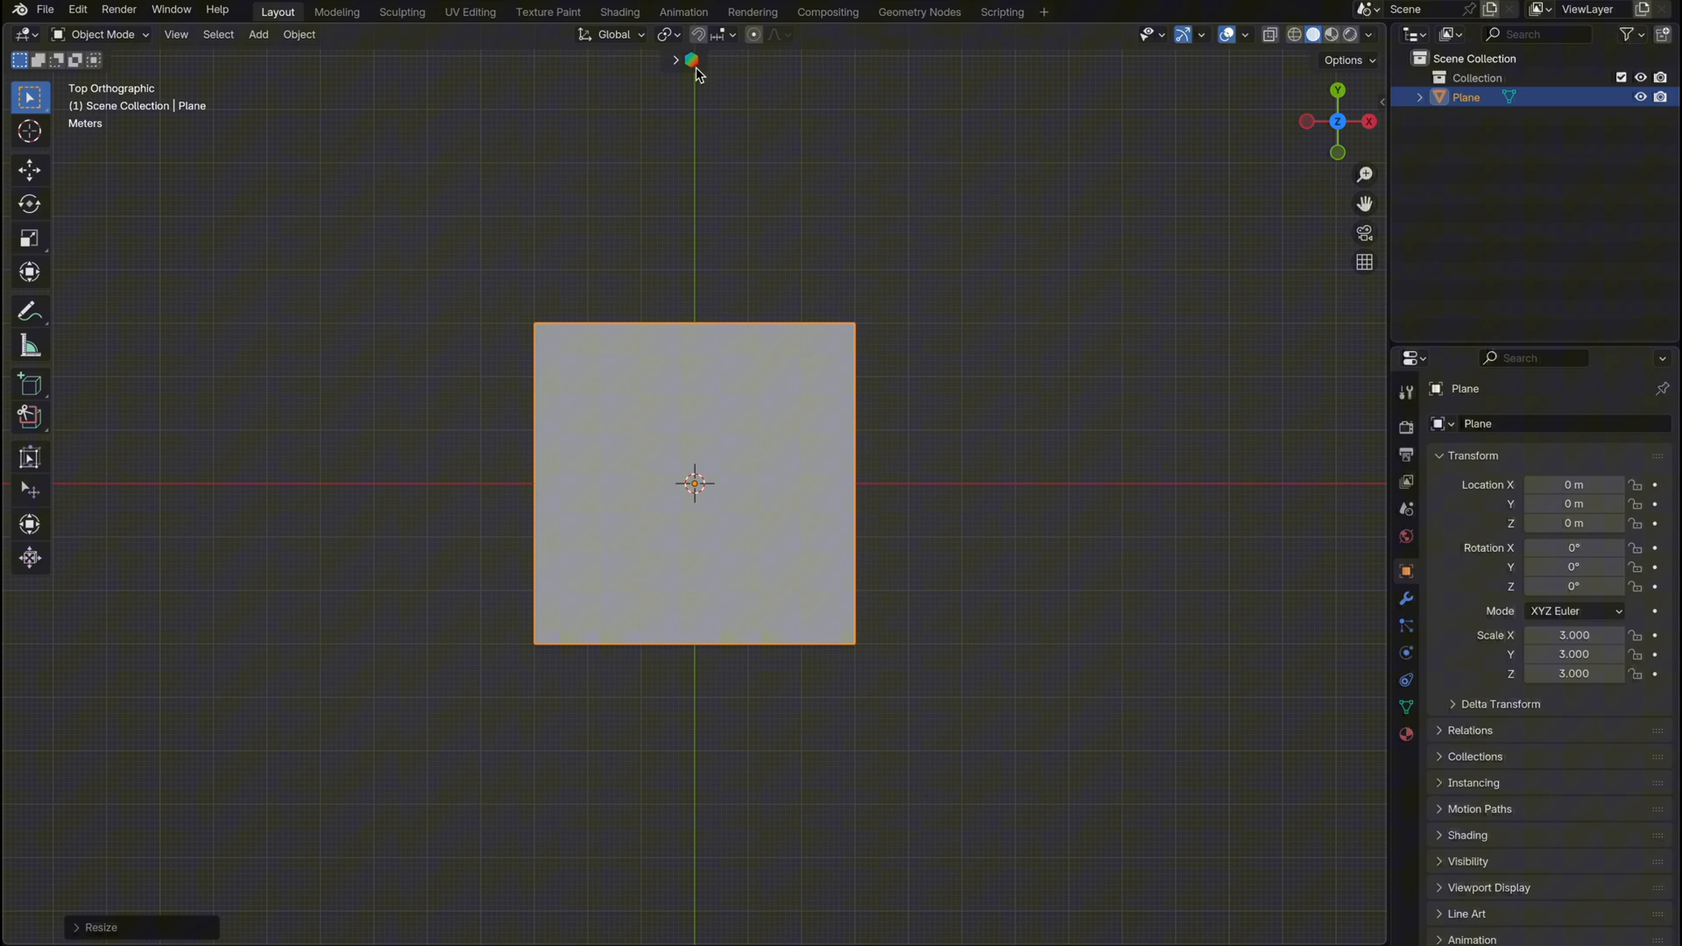
{"action": "left_click", "coordinate": [618, 12]}
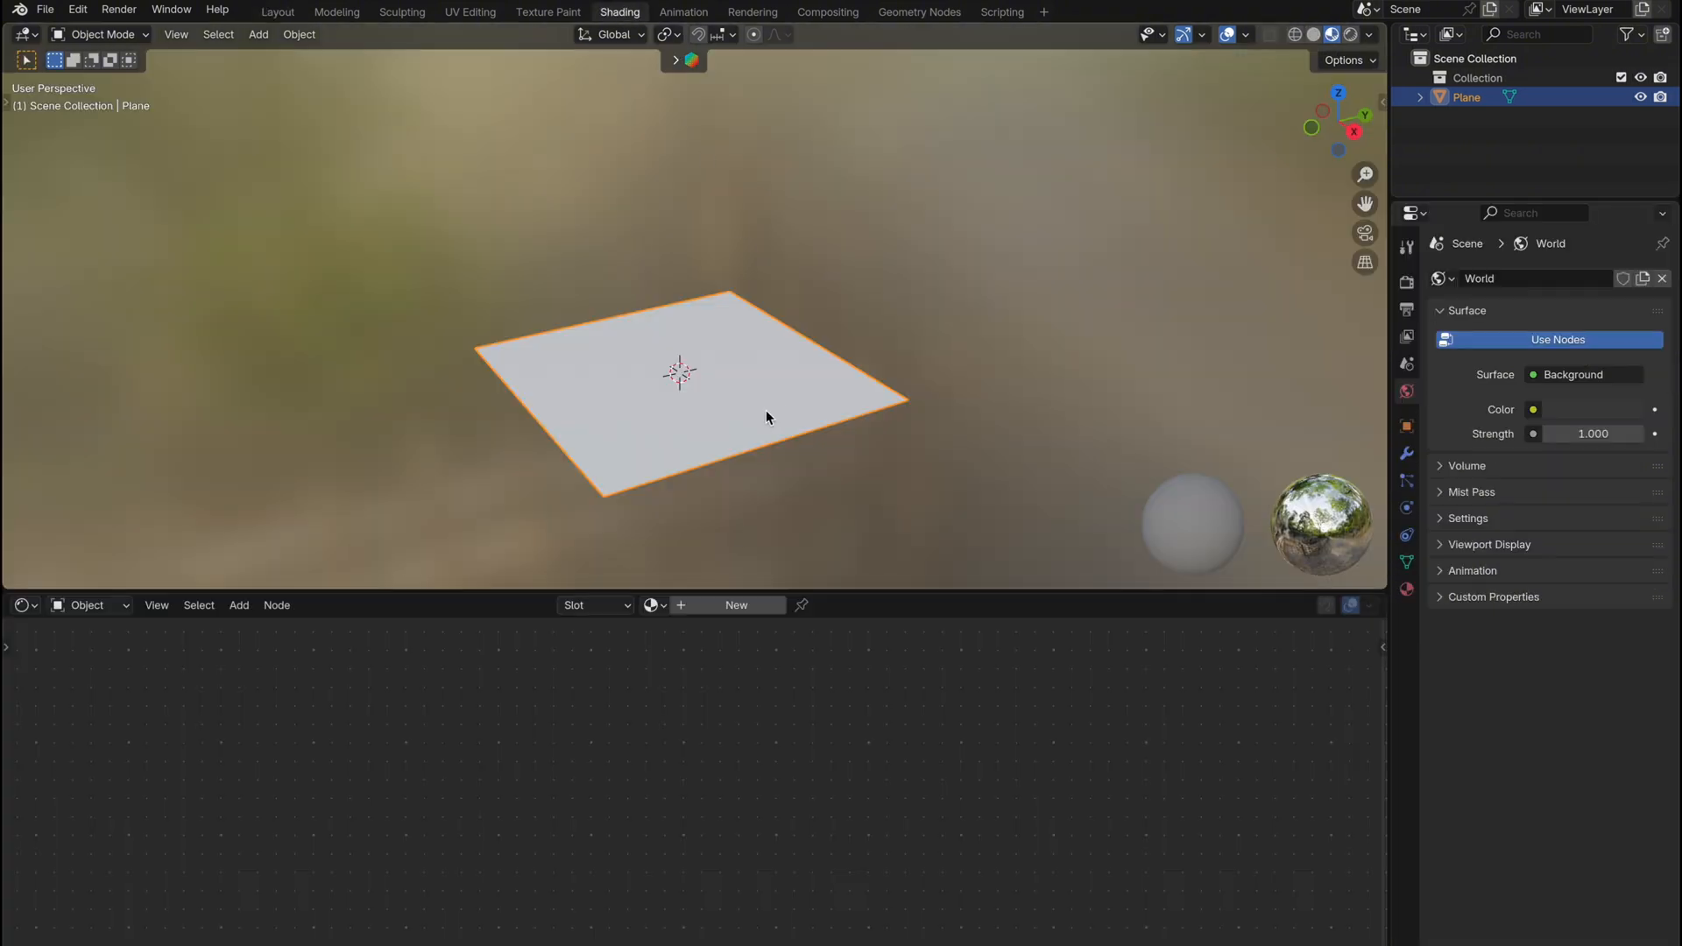
{"action": "left_click", "coordinate": [735, 604]}
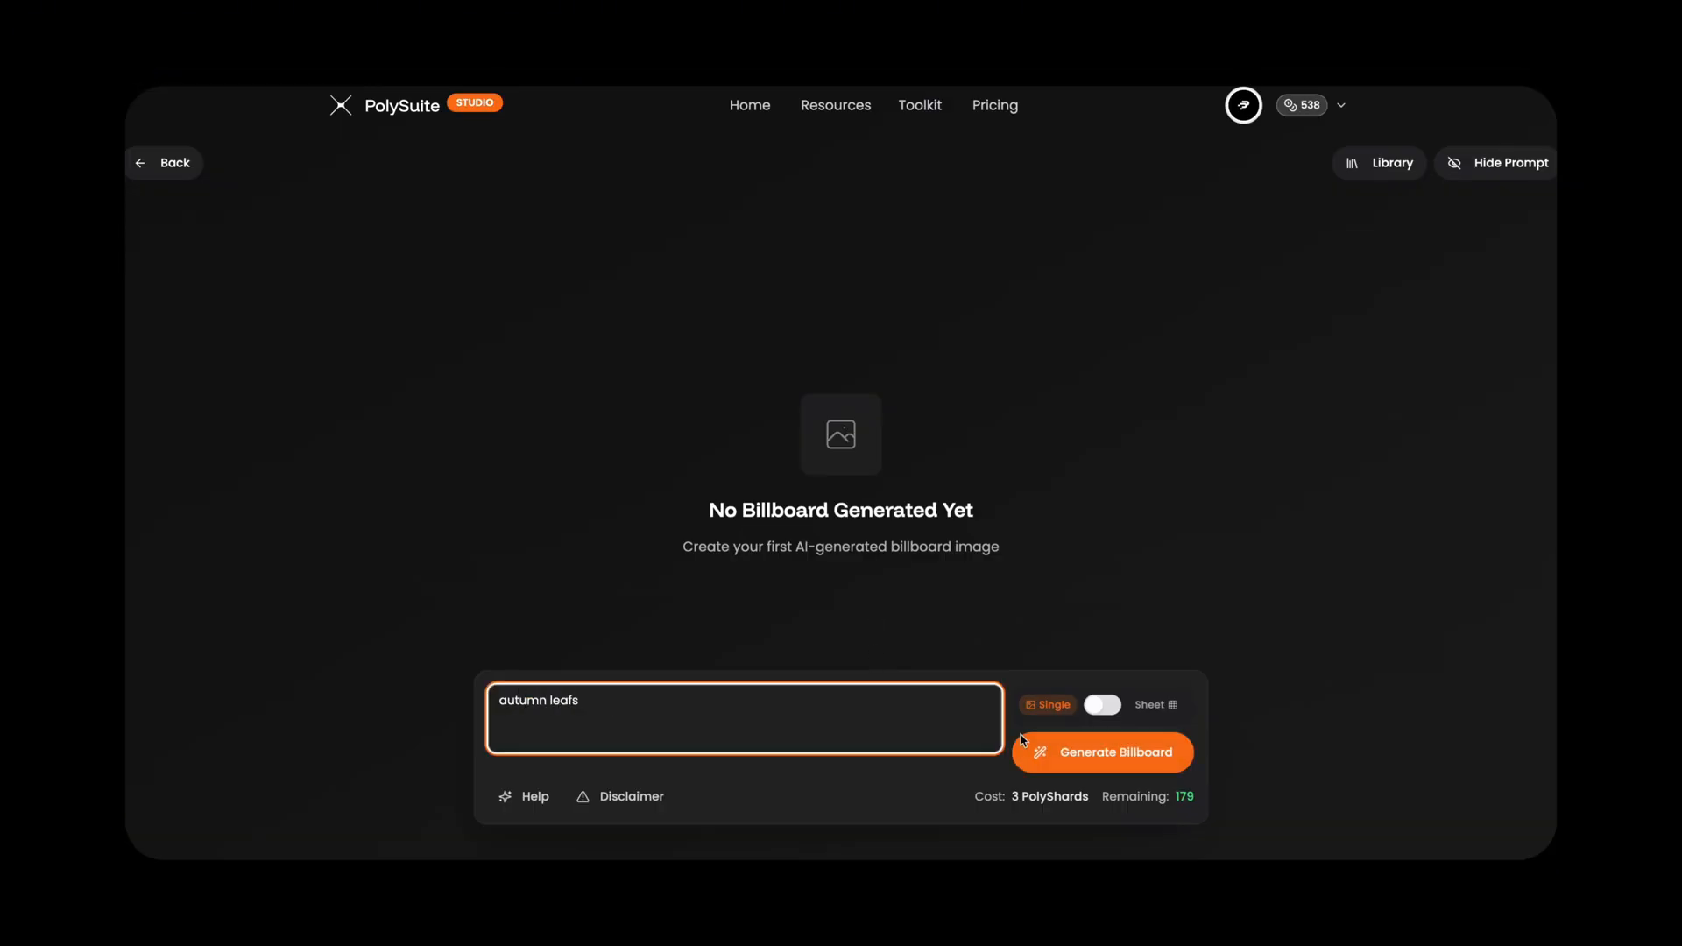
Generate the transparent sheet of nine autumn maple leaves from the 'autumn leafs' prompt
{"action": "left_click", "coordinate": [1102, 751]}
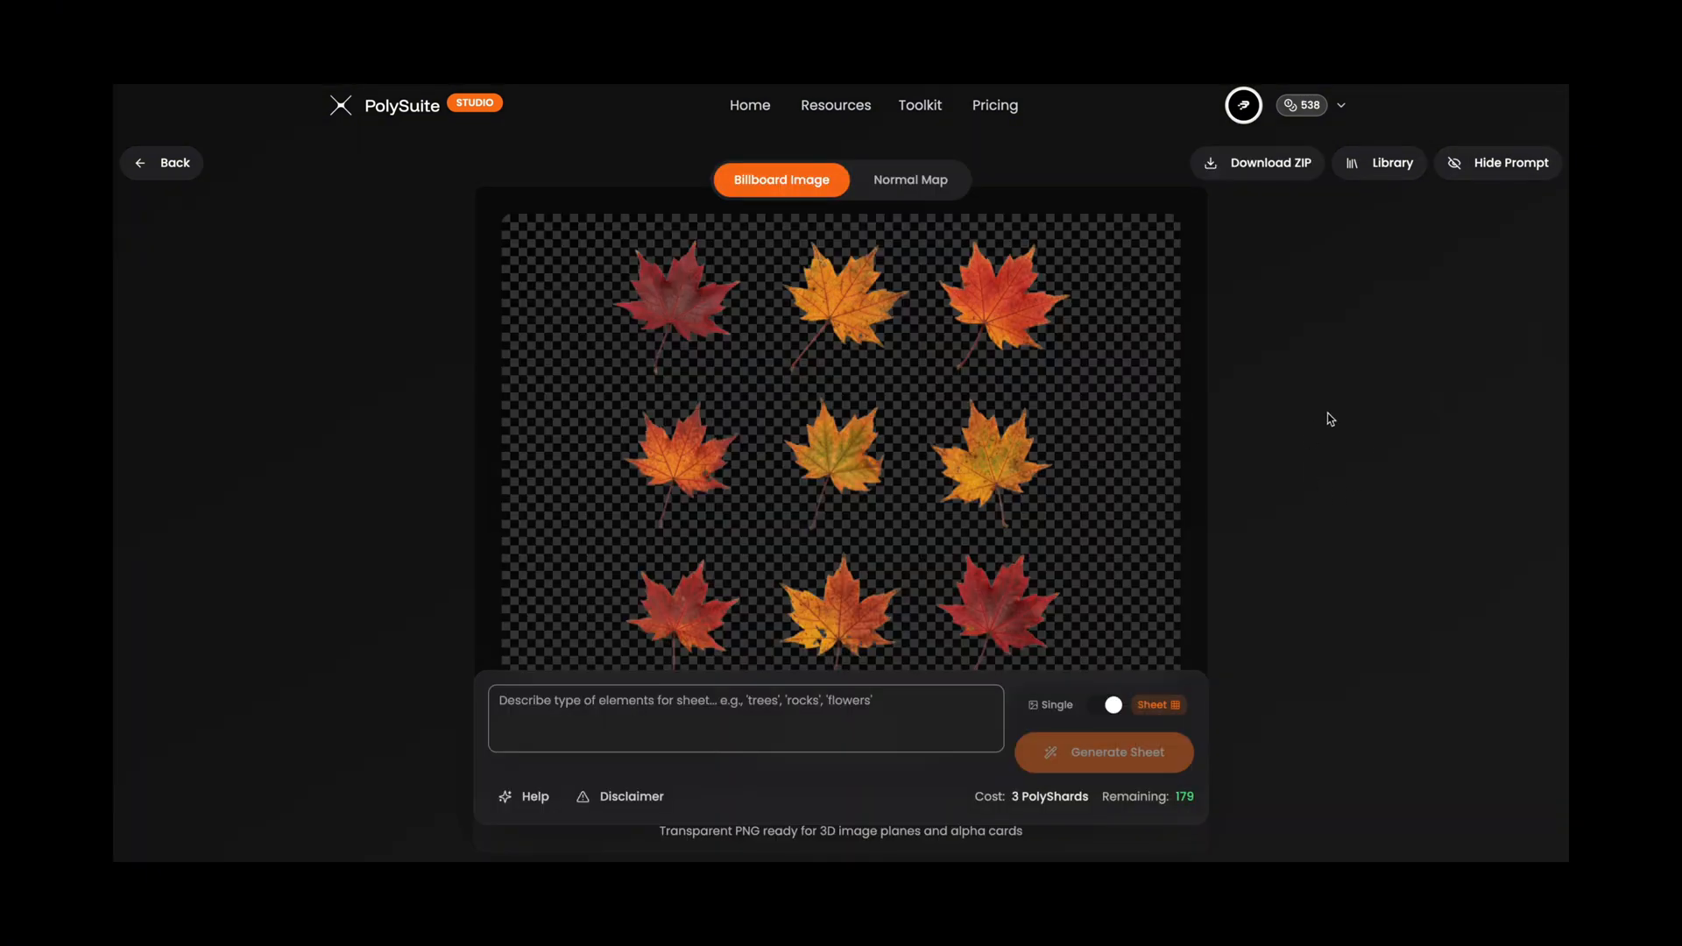
{"action": "mouse_move", "coordinate": [1359, 491]}
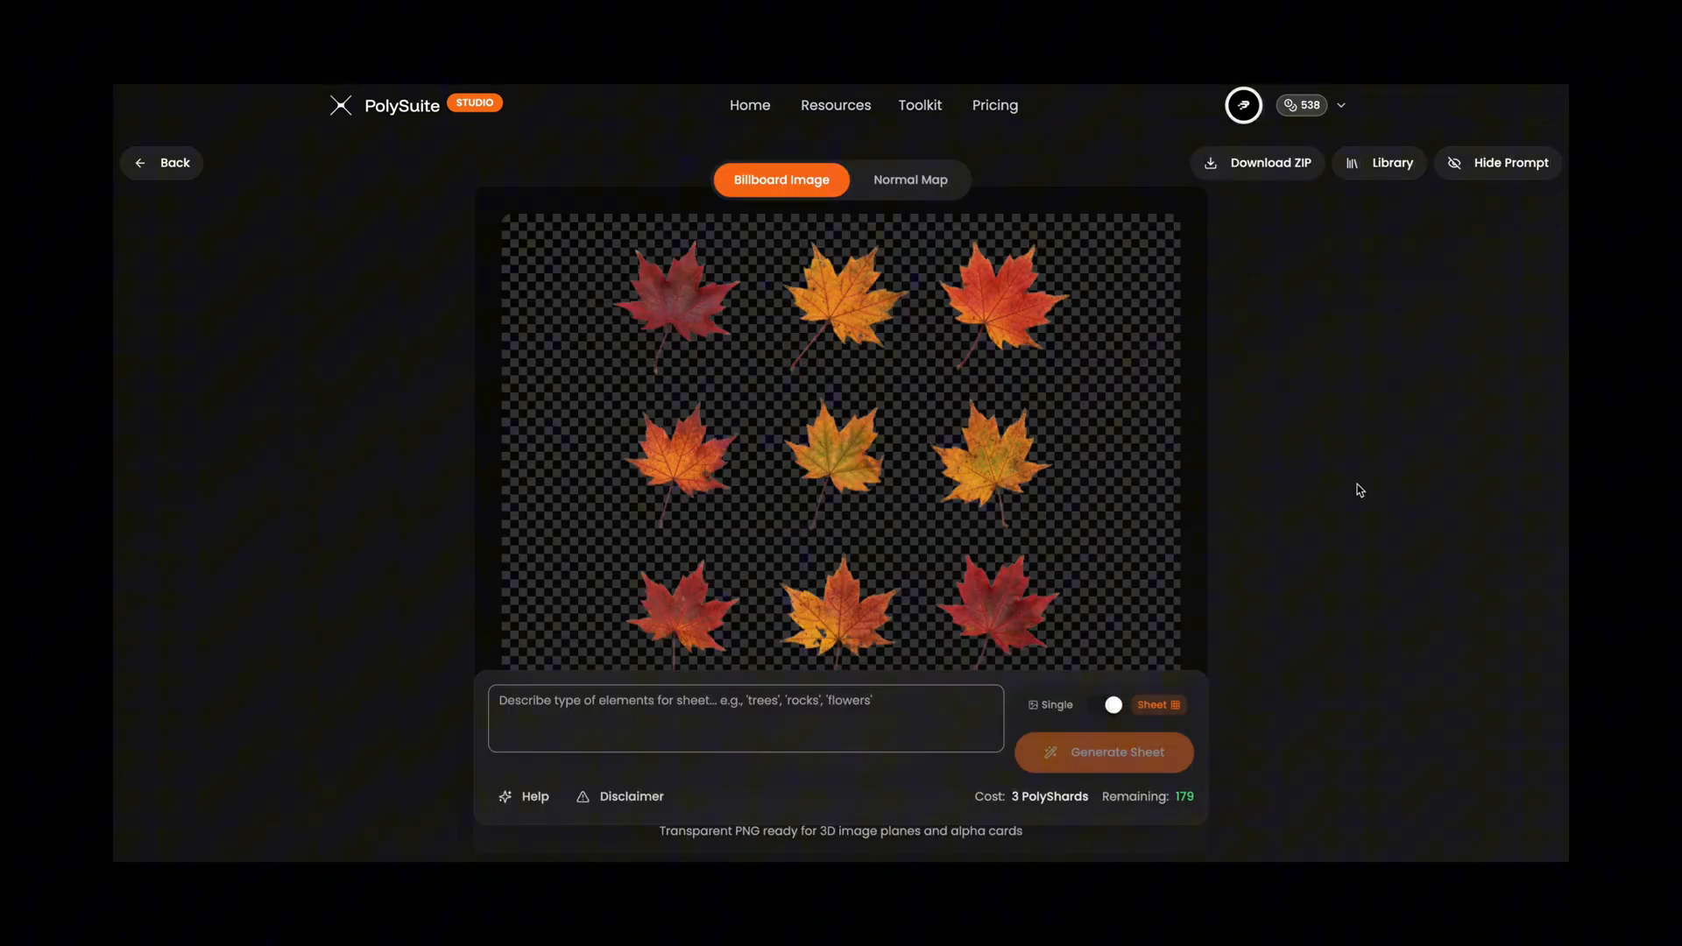
{"action": "mouse_move", "coordinate": [1377, 355]}
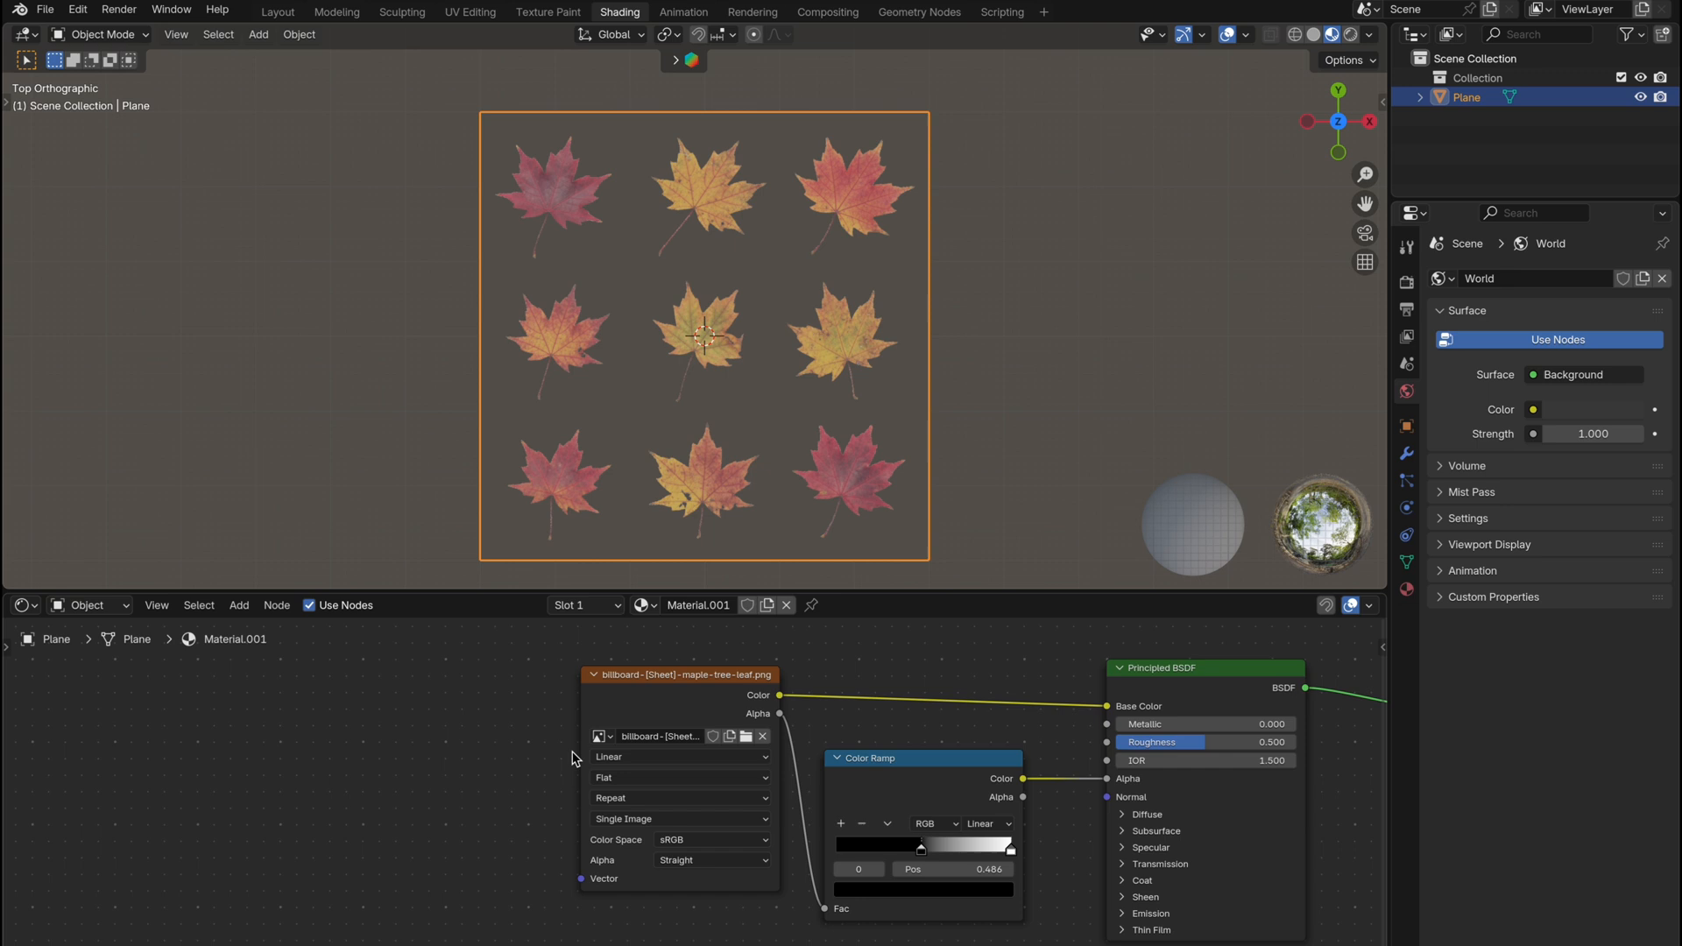
Add a Mapping node into the leaf sheet texture's coordinate chain
{"action": "type", "text": "mapp"}
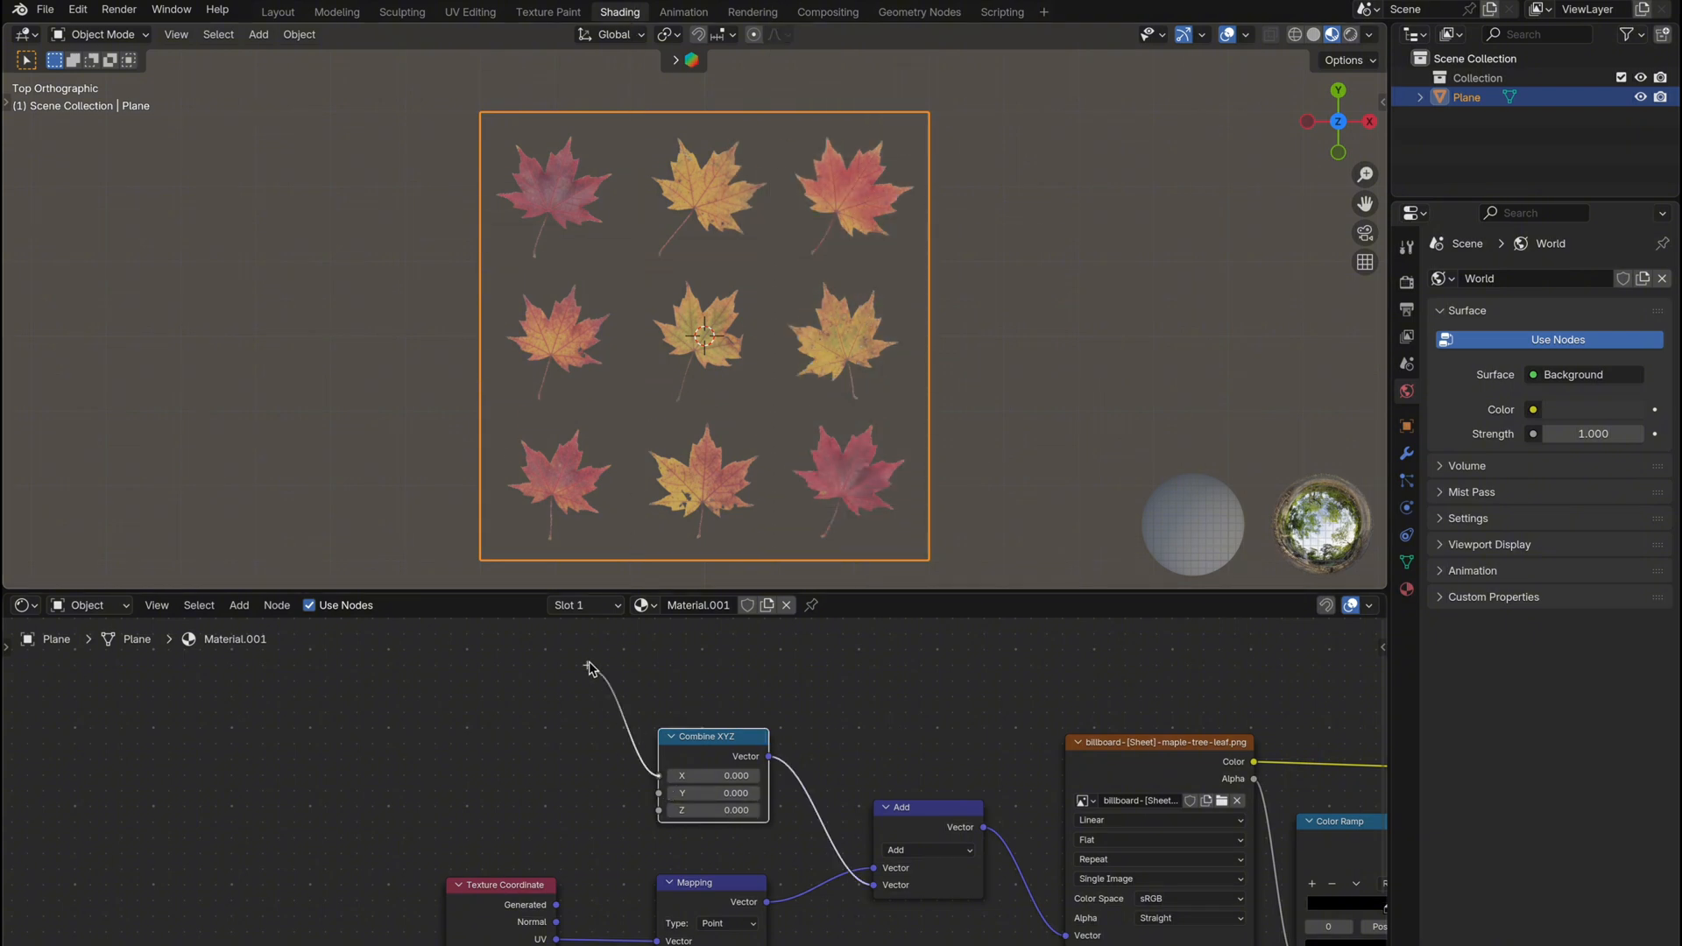
Add Multiply math nodes set to 0.333 driving the Combine XYZ offset's X and Y
{"action": "type", "text": "mult"}
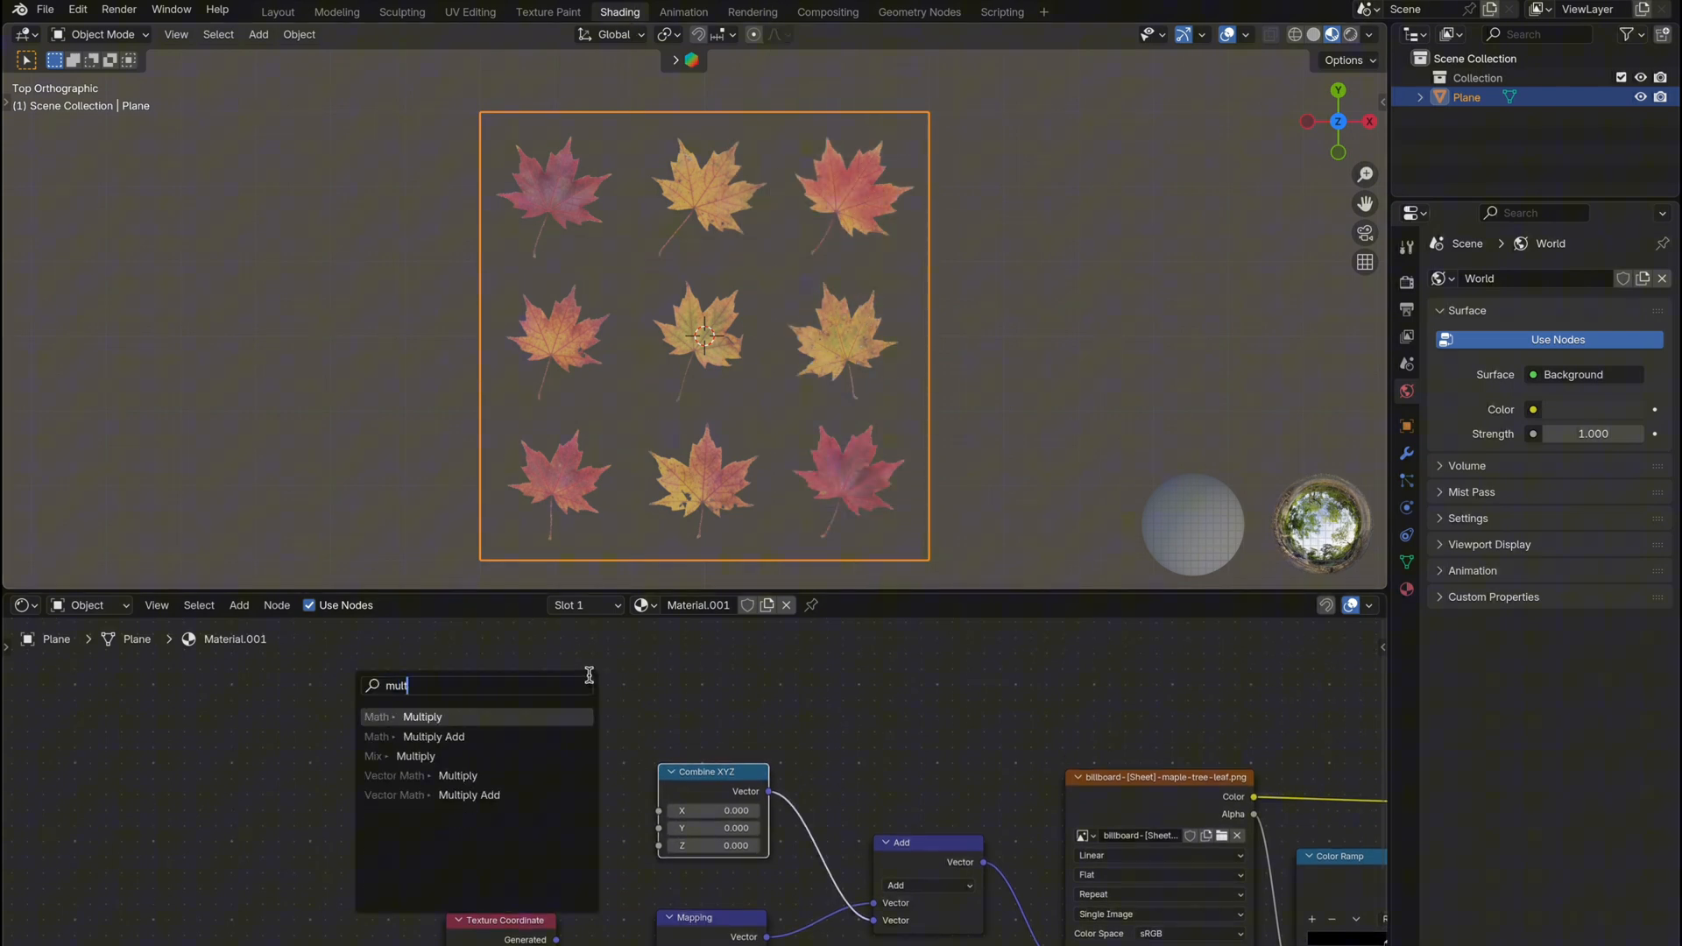
{"action": "left_click", "coordinate": [422, 716]}
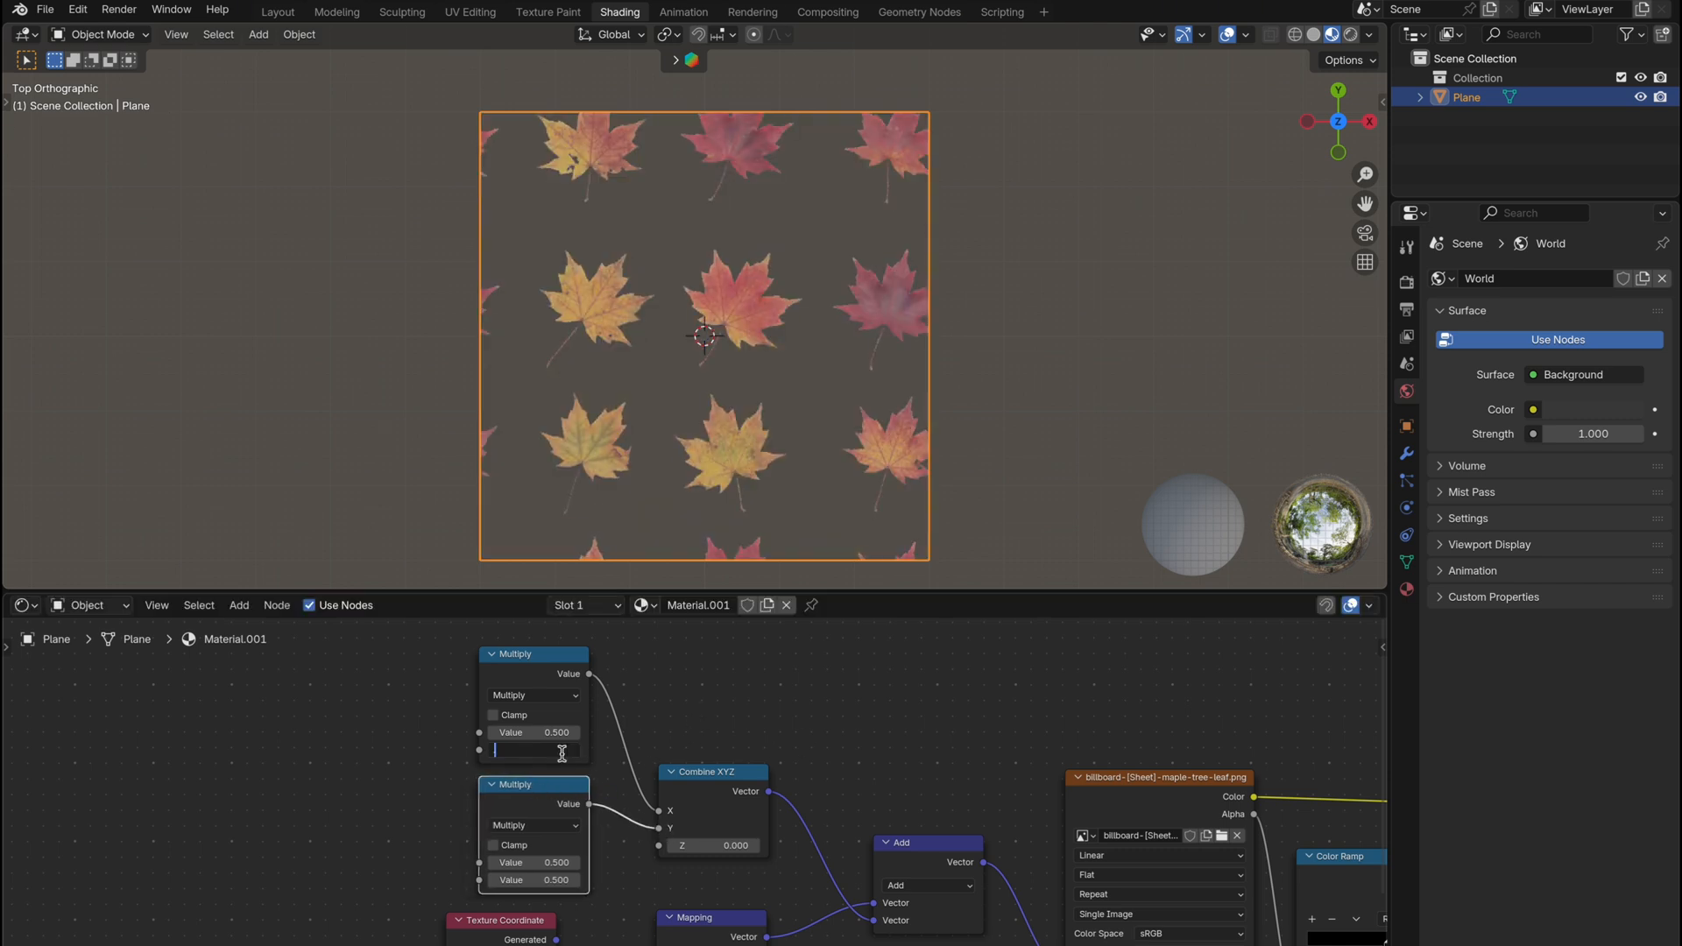
{"action": "type", "text": "0.333"}
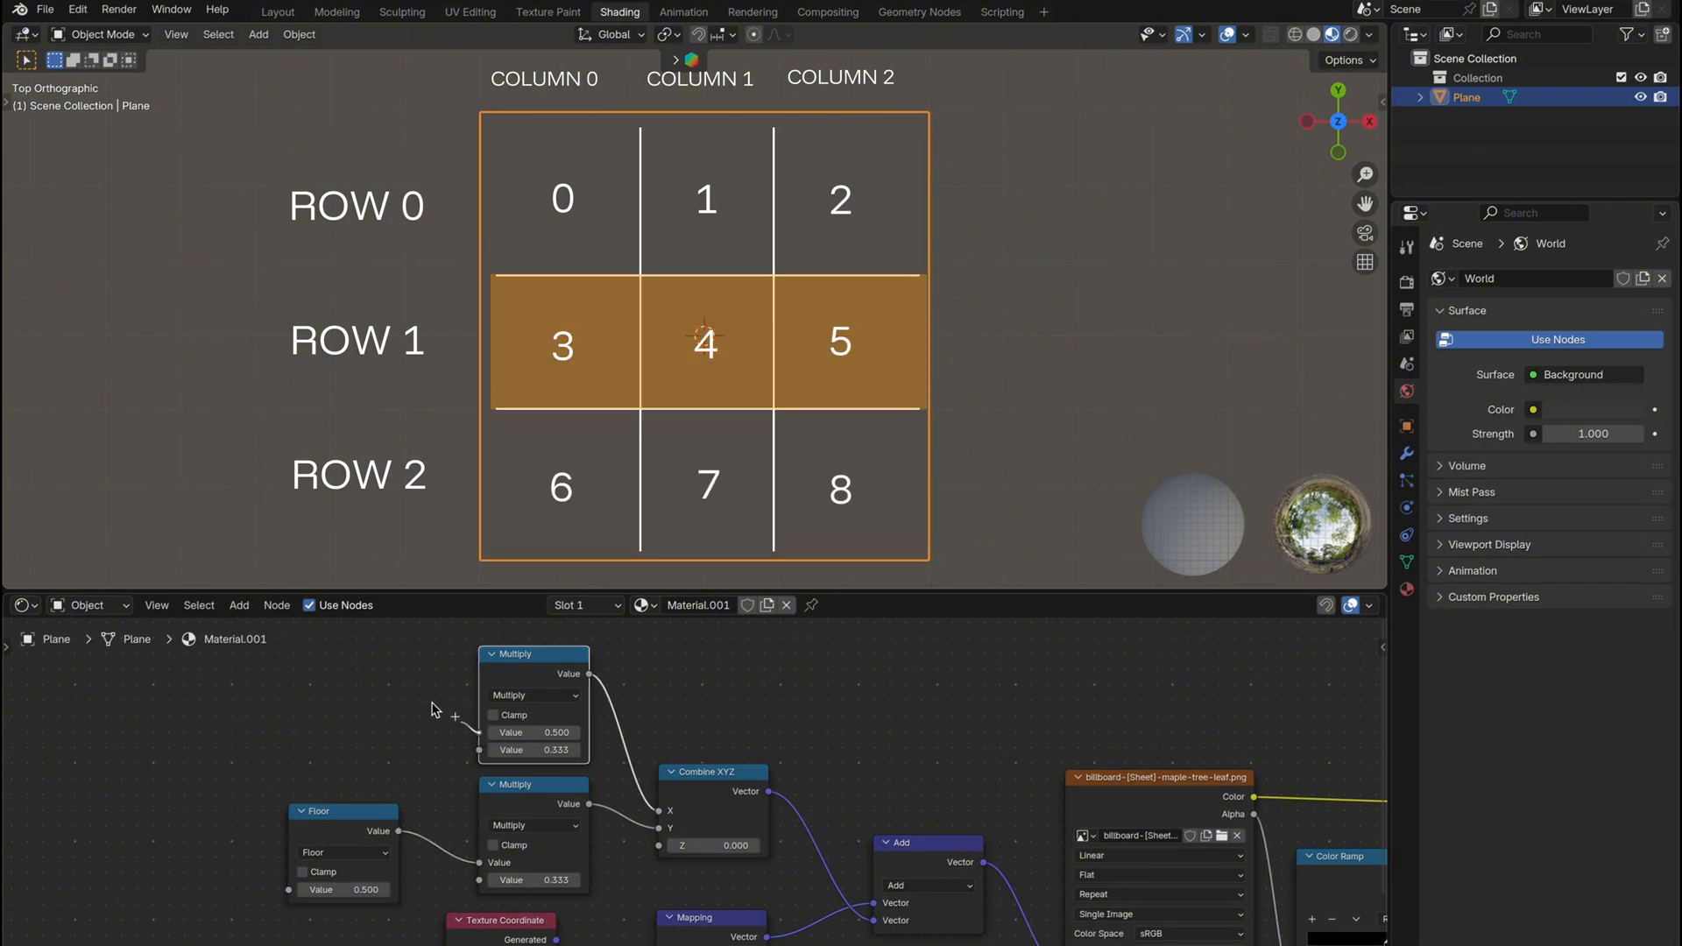
Add Truncated Modulo and Divide math nodes, both set to 3, to split the tile index into column and row
{"action": "type", "text": "trun"}
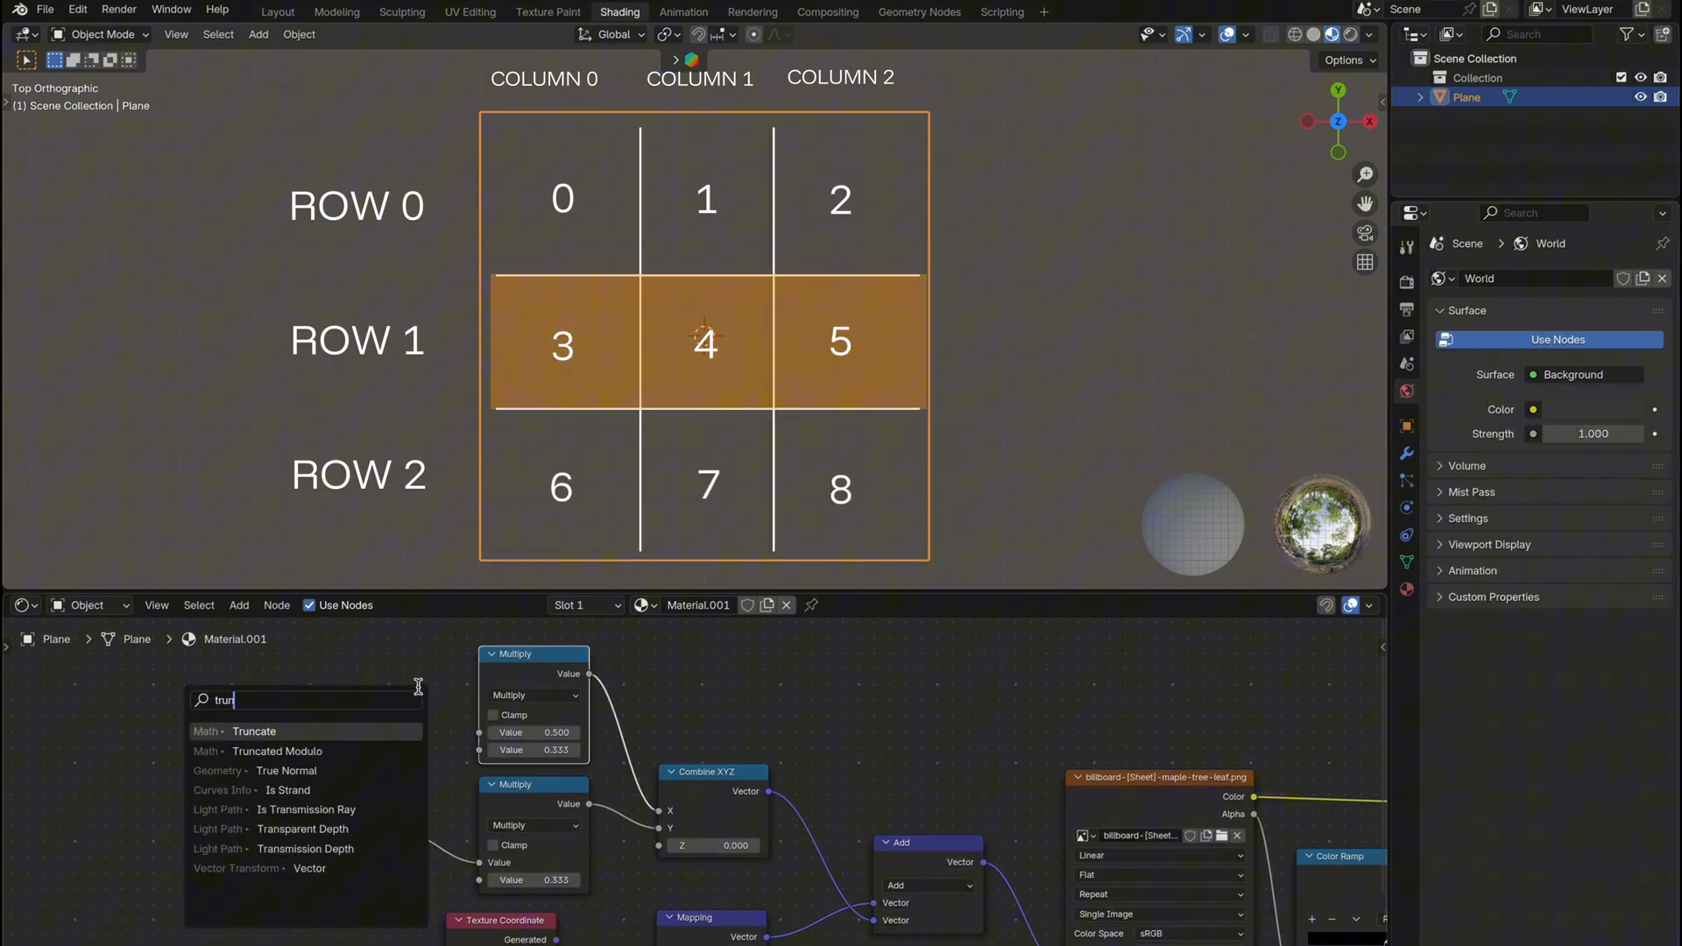
{"action": "left_click", "coordinate": [277, 752]}
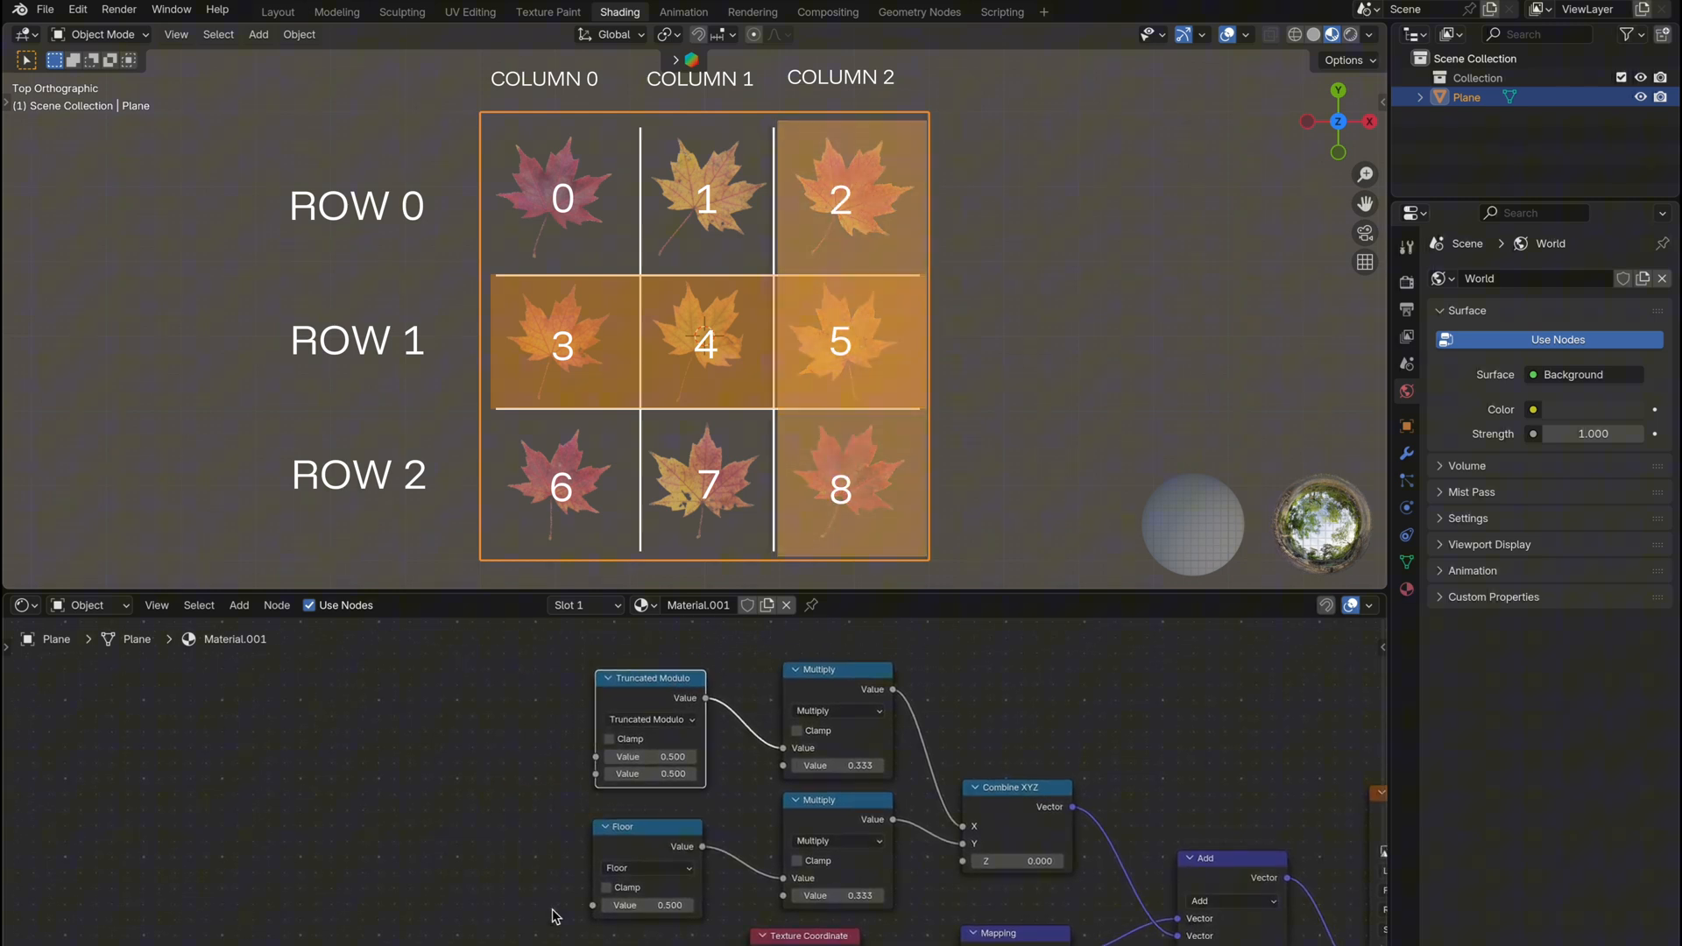
{"action": "type", "text": "div"}
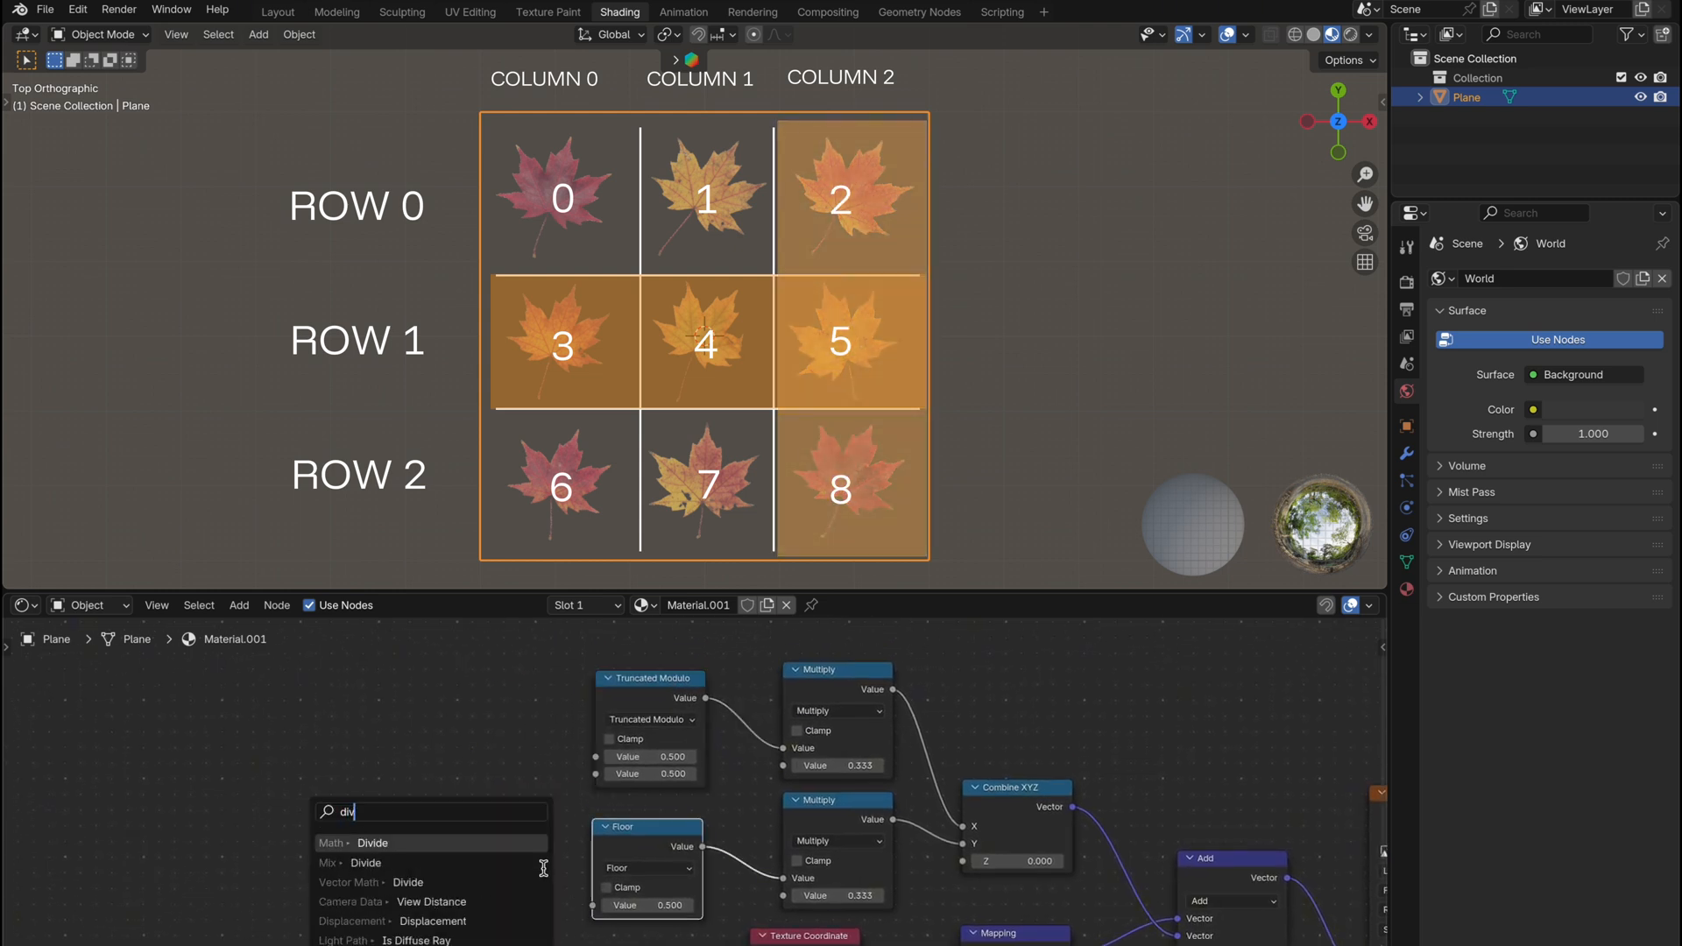
{"action": "left_click", "coordinate": [373, 842]}
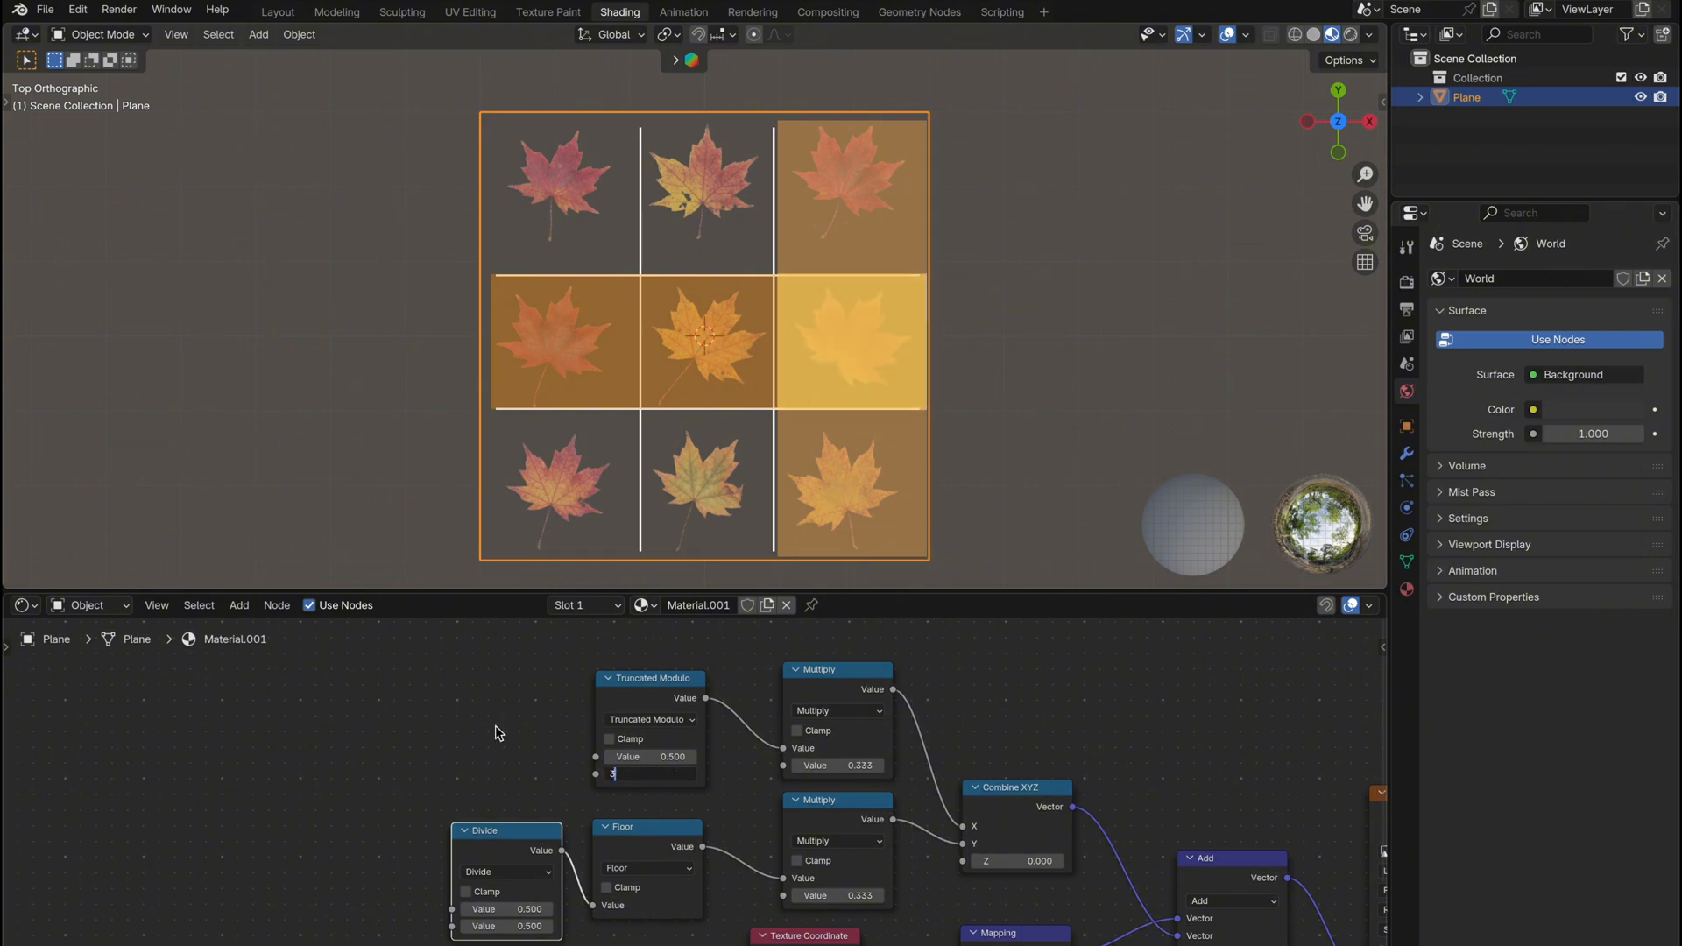
{"action": "type", "text": "3.000"}
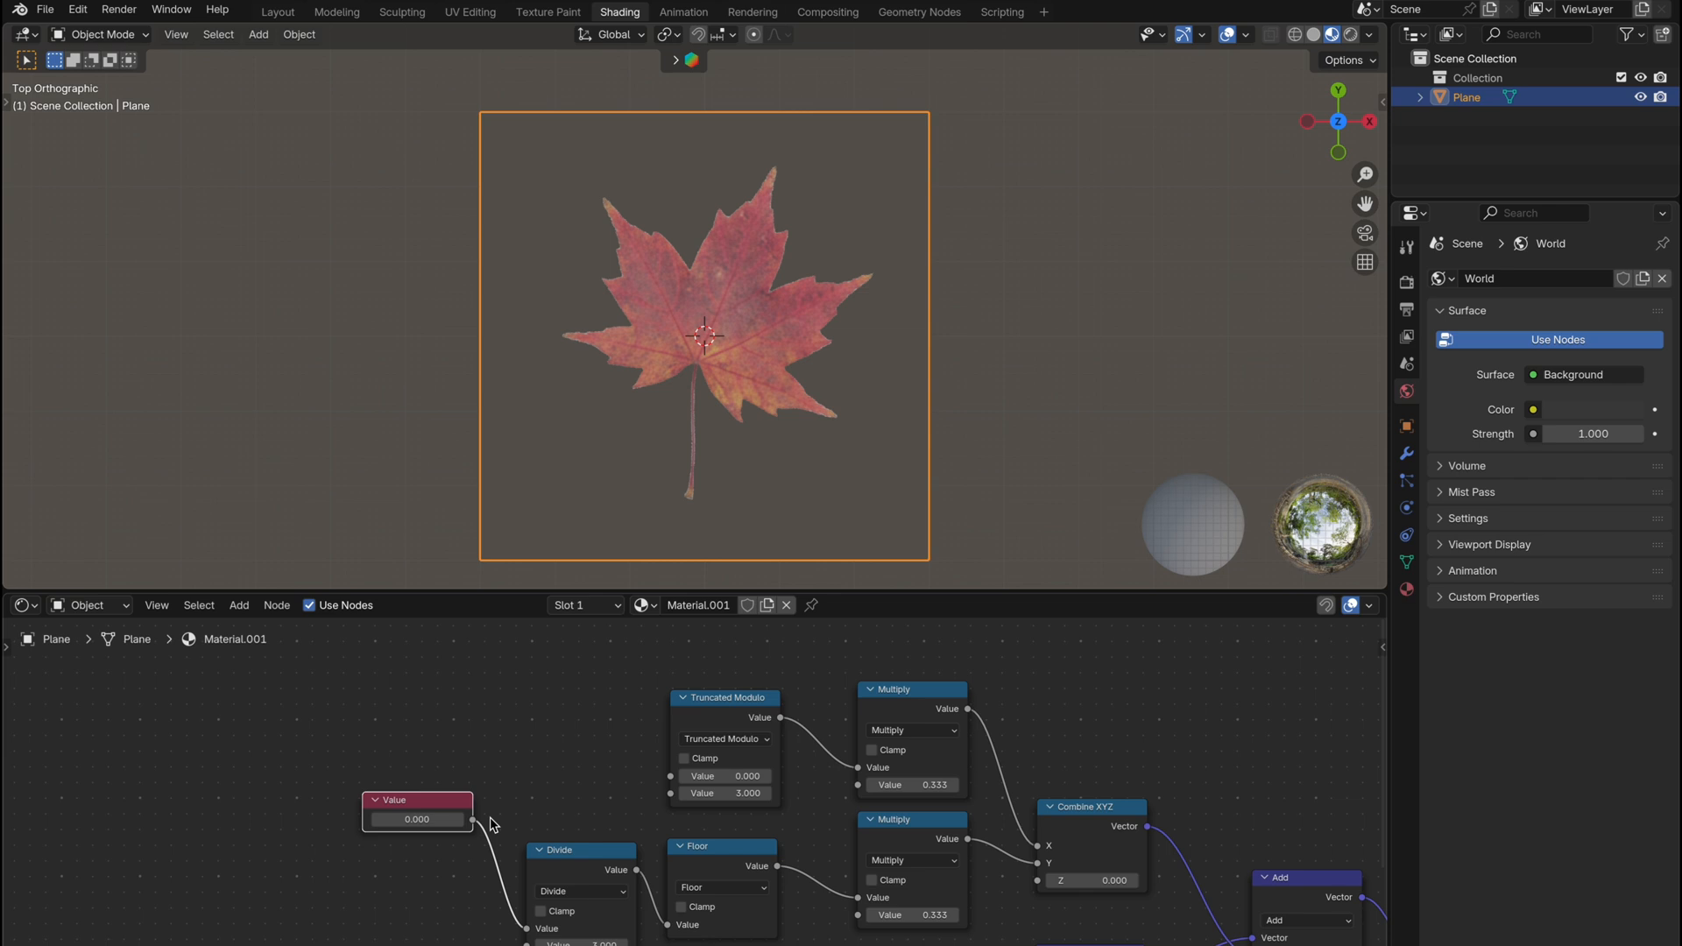
Wire a Multiply and Floor pair into the Truncated Modulo and Divide inputs
{"action": "left_click_drag", "start_coordinate": [417, 818], "coordinate": [416, 818]}
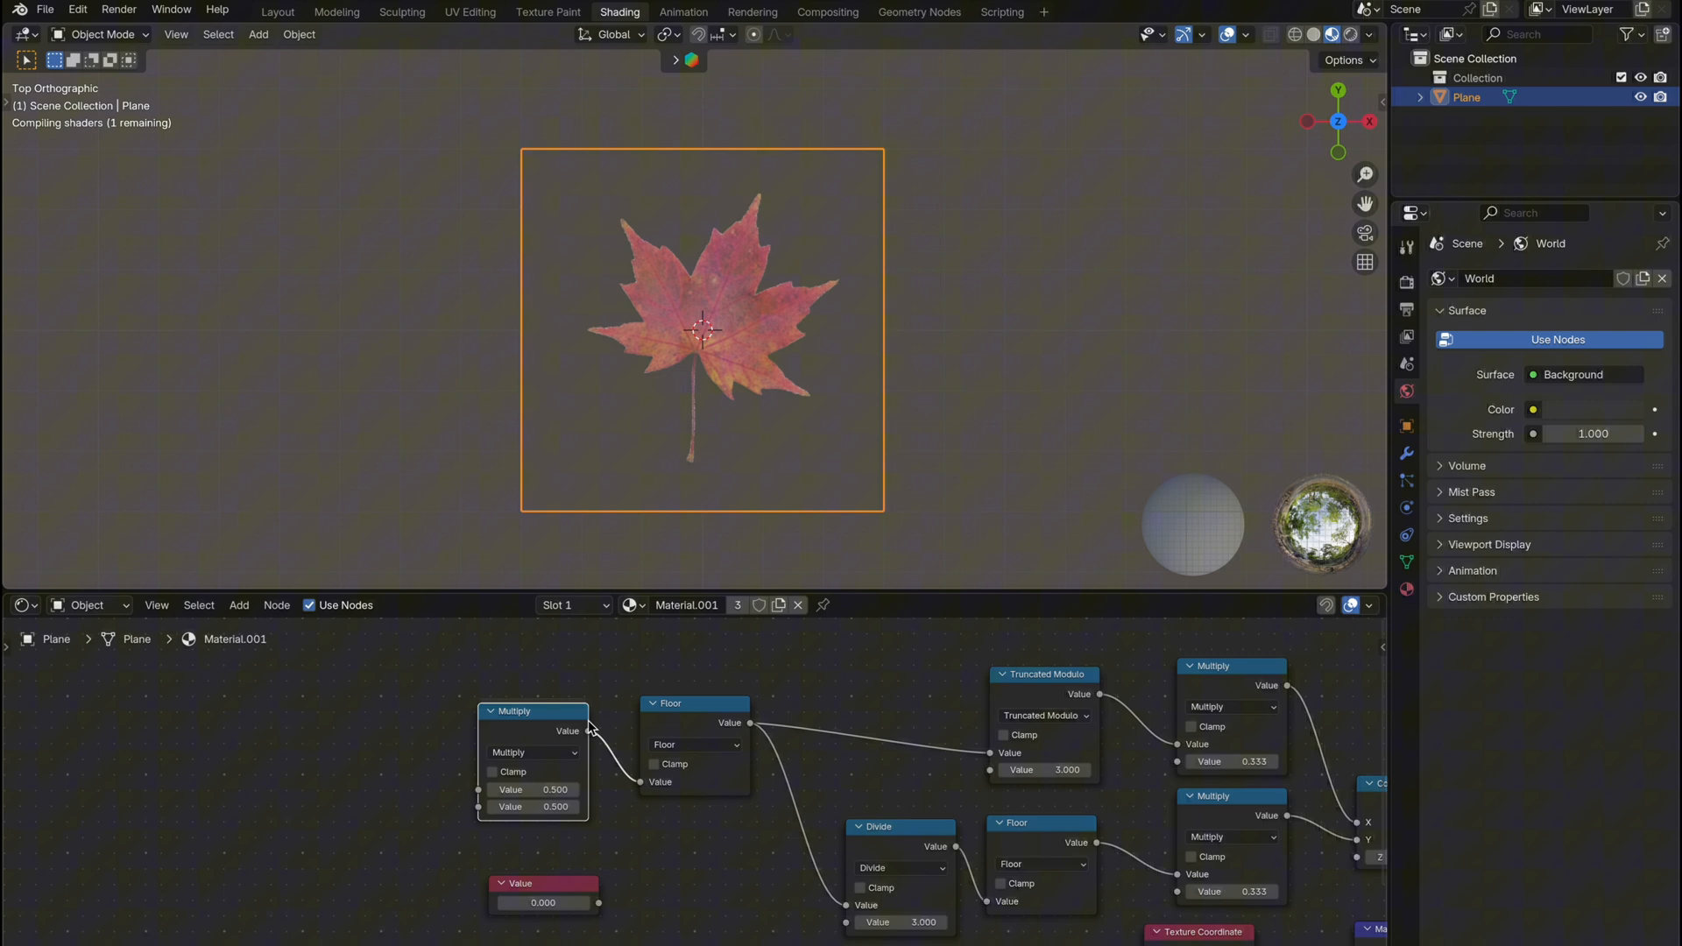
Add an Object Info node and multiply its Random output by 9 for the tile index
{"action": "type", "text": "objec"}
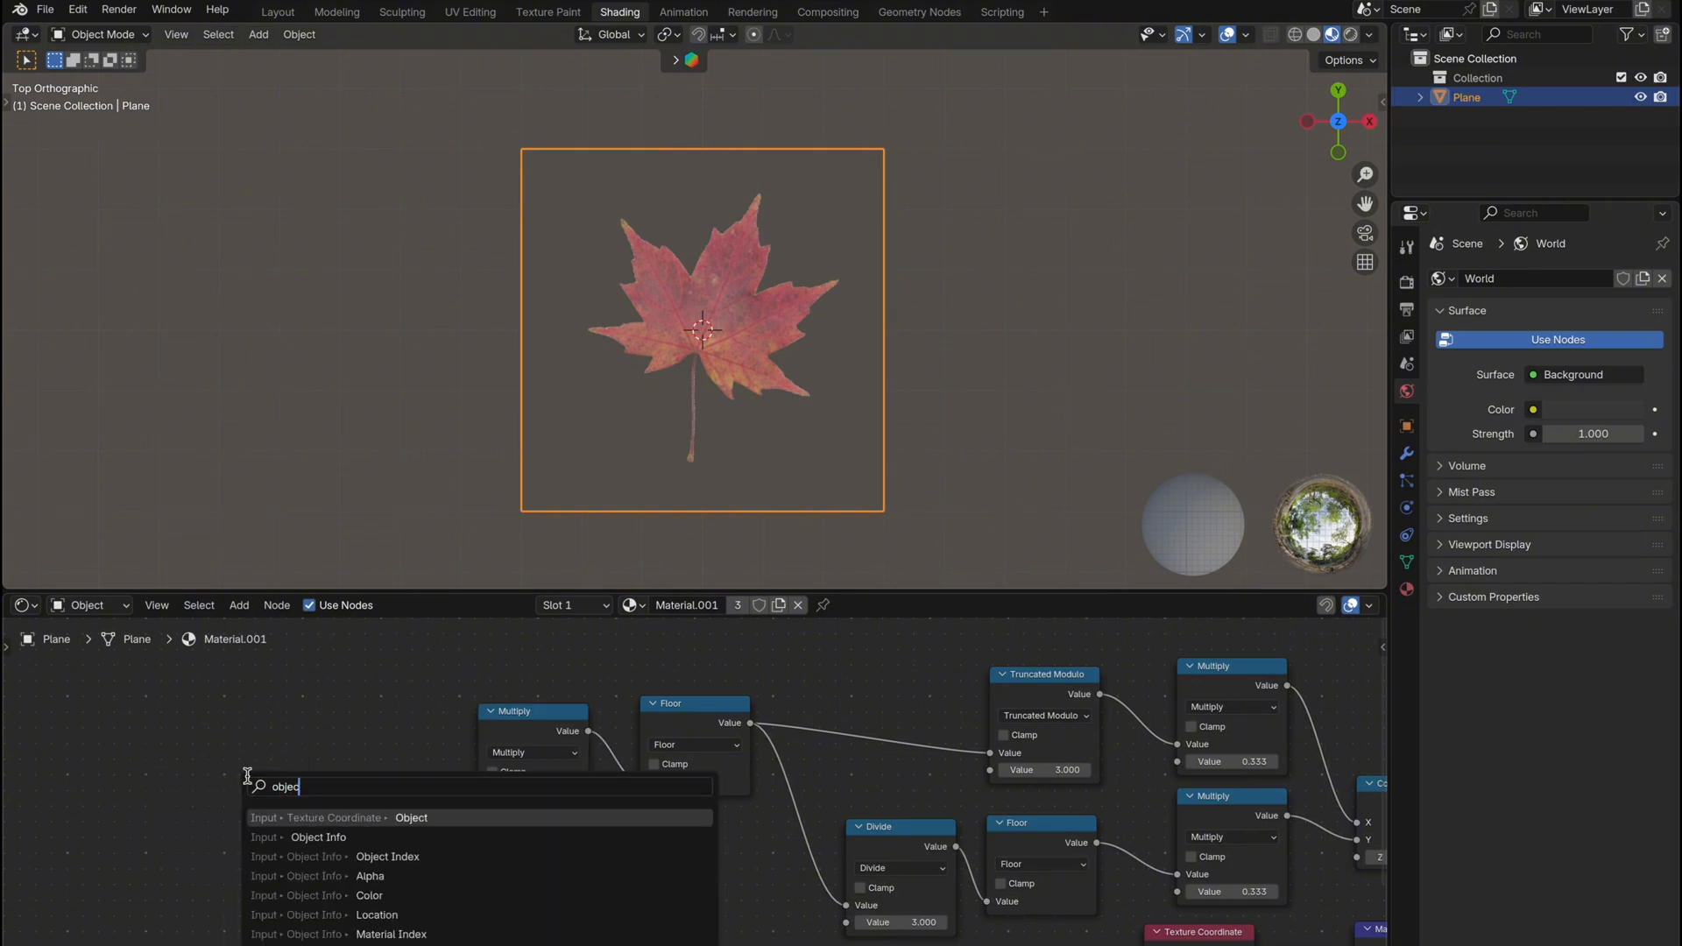
{"action": "left_click", "coordinate": [319, 838]}
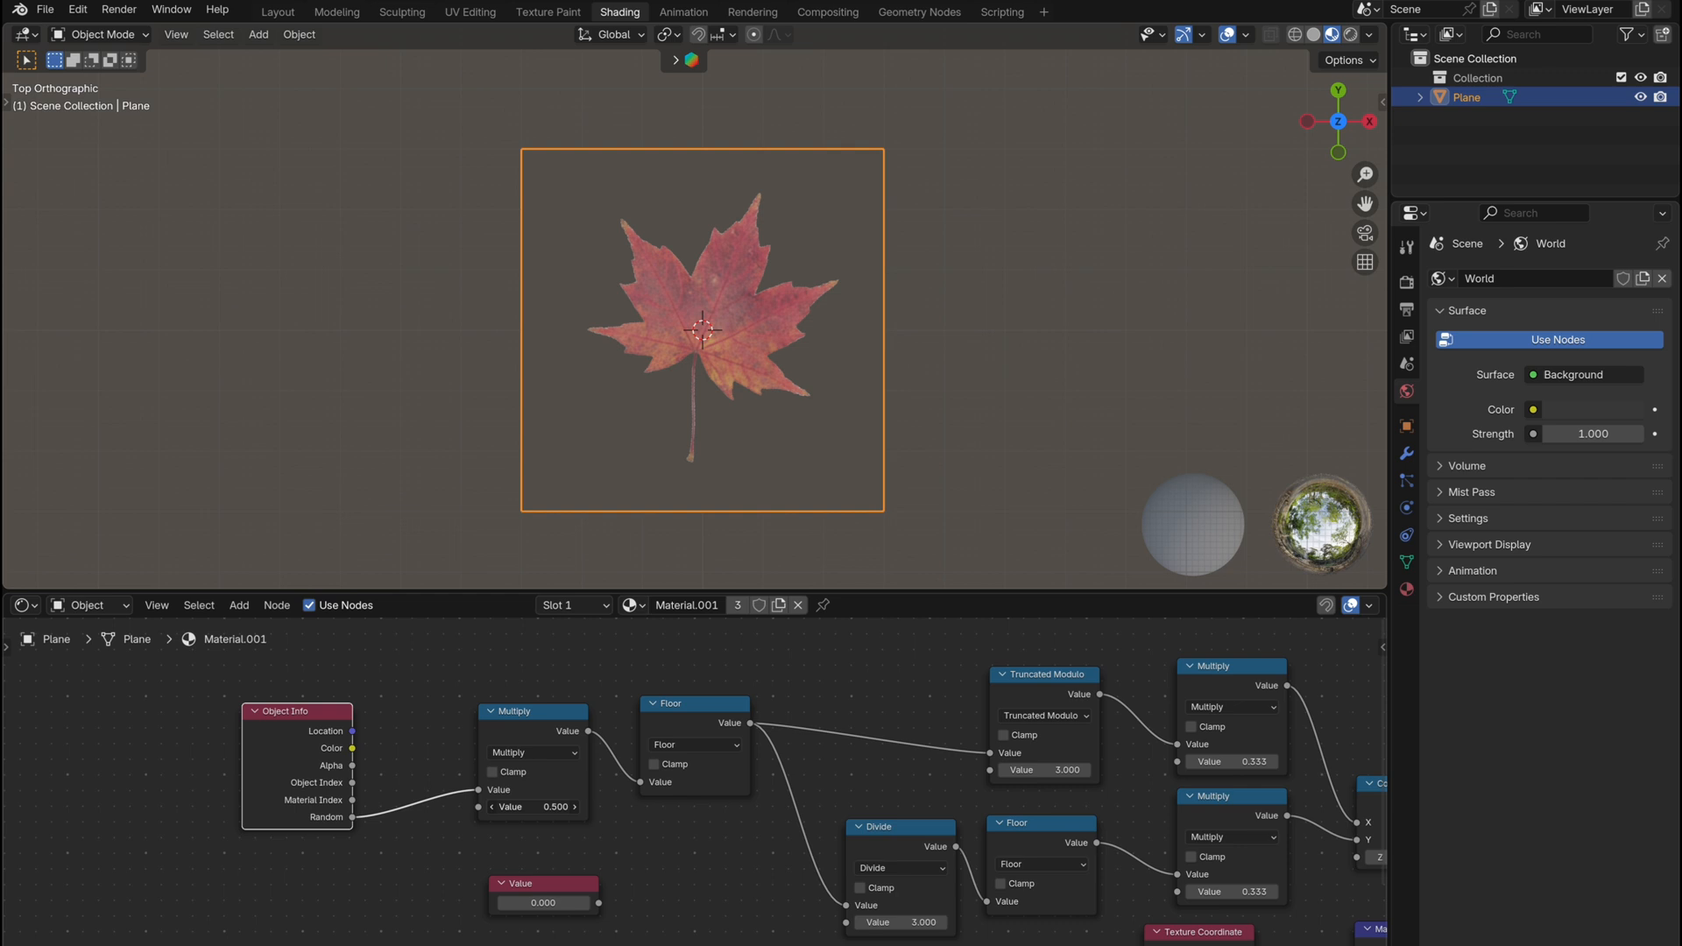
{"action": "double_click", "coordinate": [533, 806]}
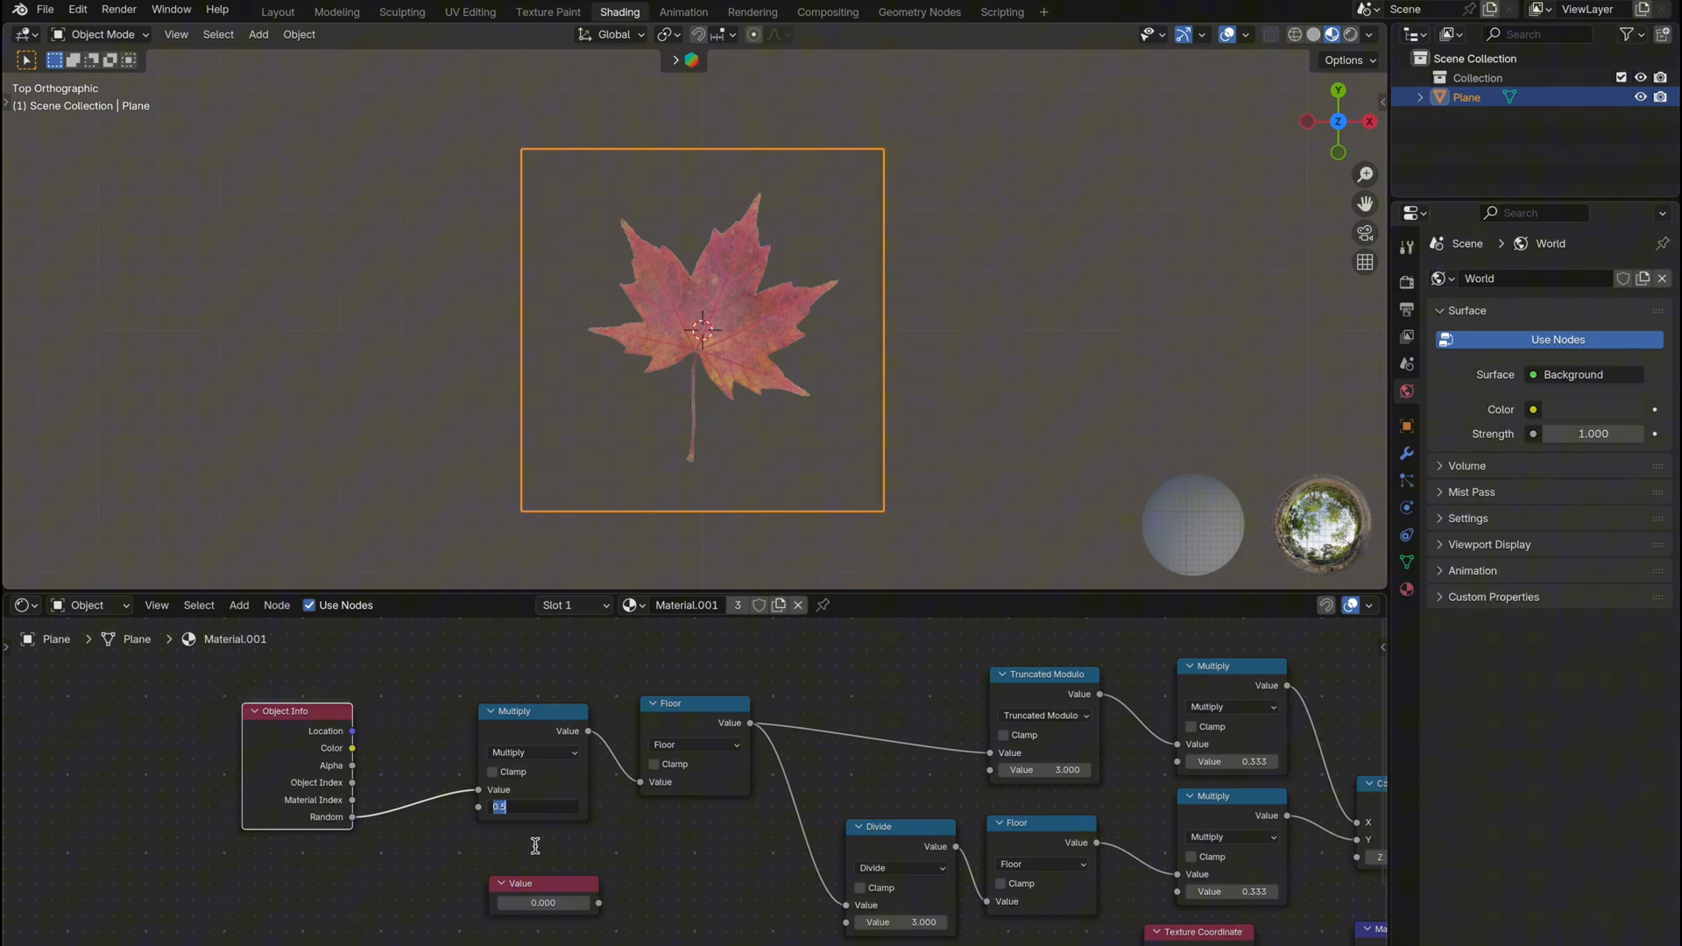
{"action": "type", "text": "9.000"}
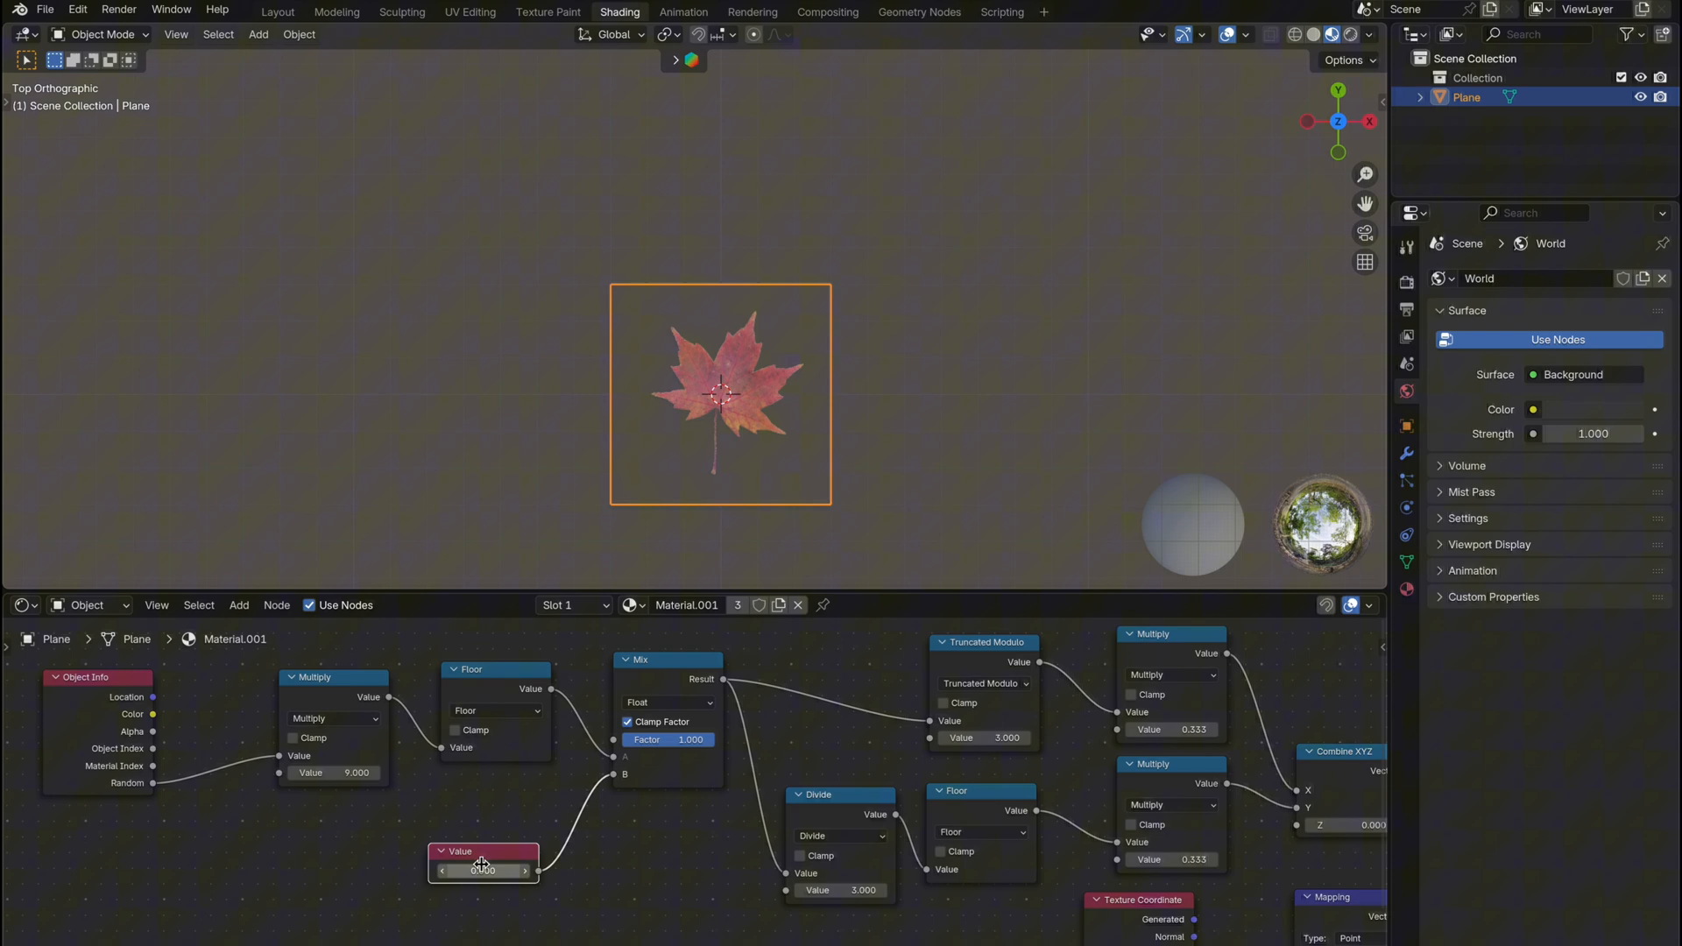
Connect the Floor output into the Mix node's A input to blend random and manual indices
{"action": "left_click_drag", "start_coordinate": [720, 394], "coordinate": [1042, 273]}
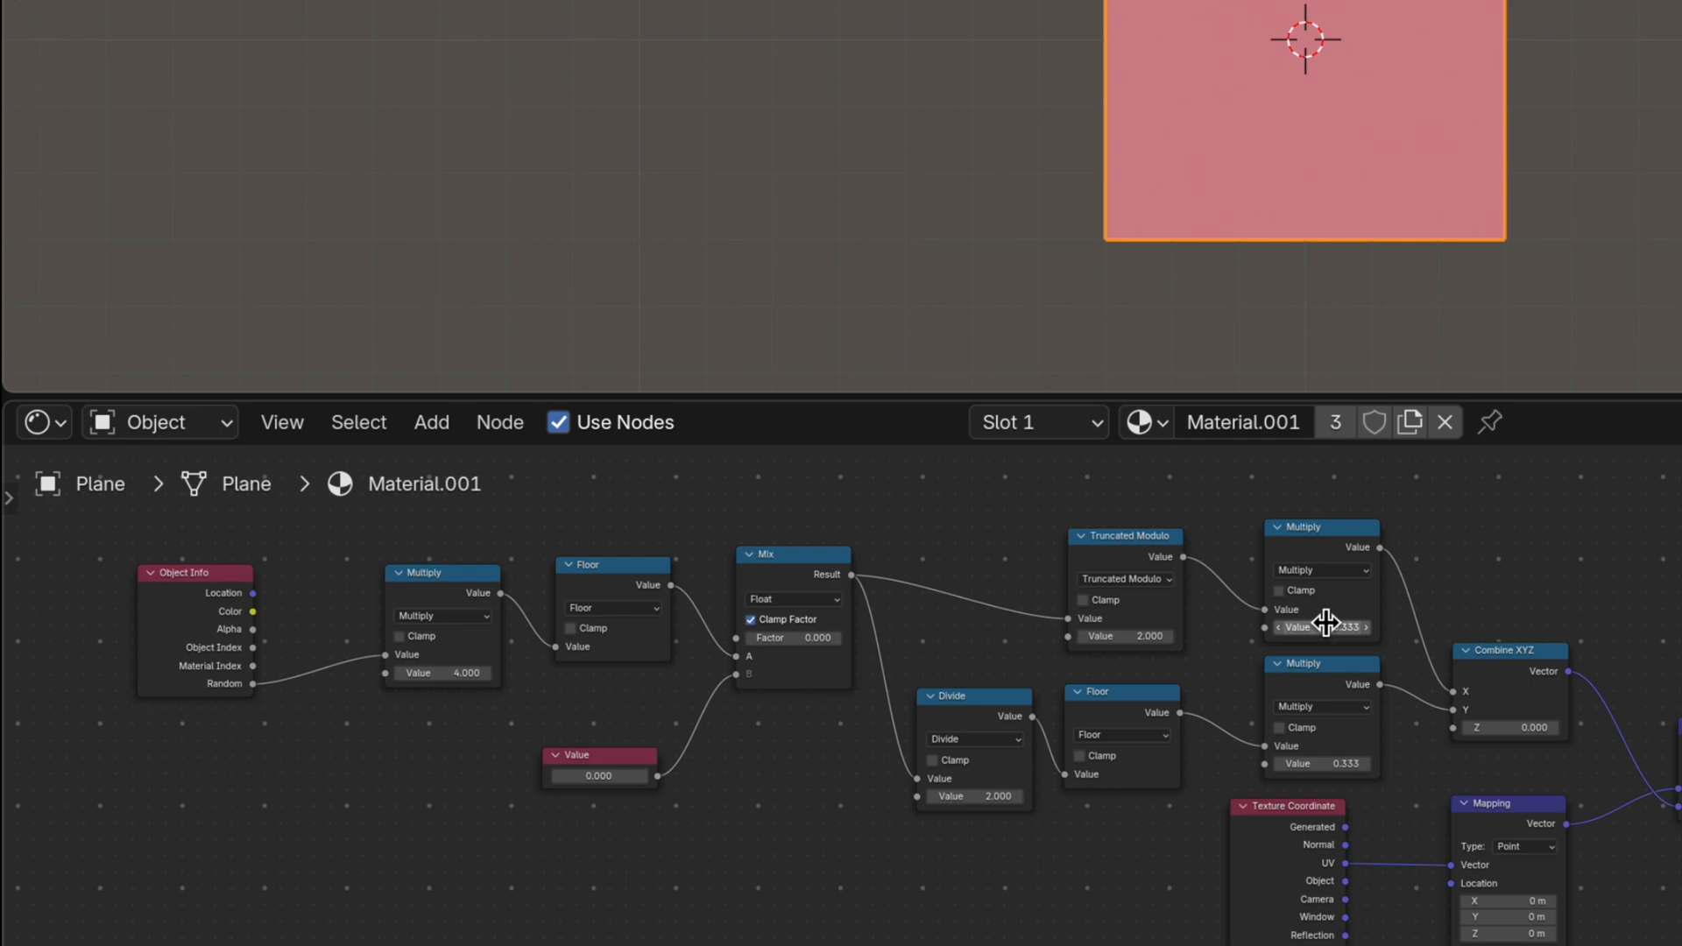
Change the first offset multiplier from 0.333 to 0.5 for the 2×2 layout
{"action": "left_click_drag", "start_coordinate": [1321, 627], "coordinate": [1345, 764]}
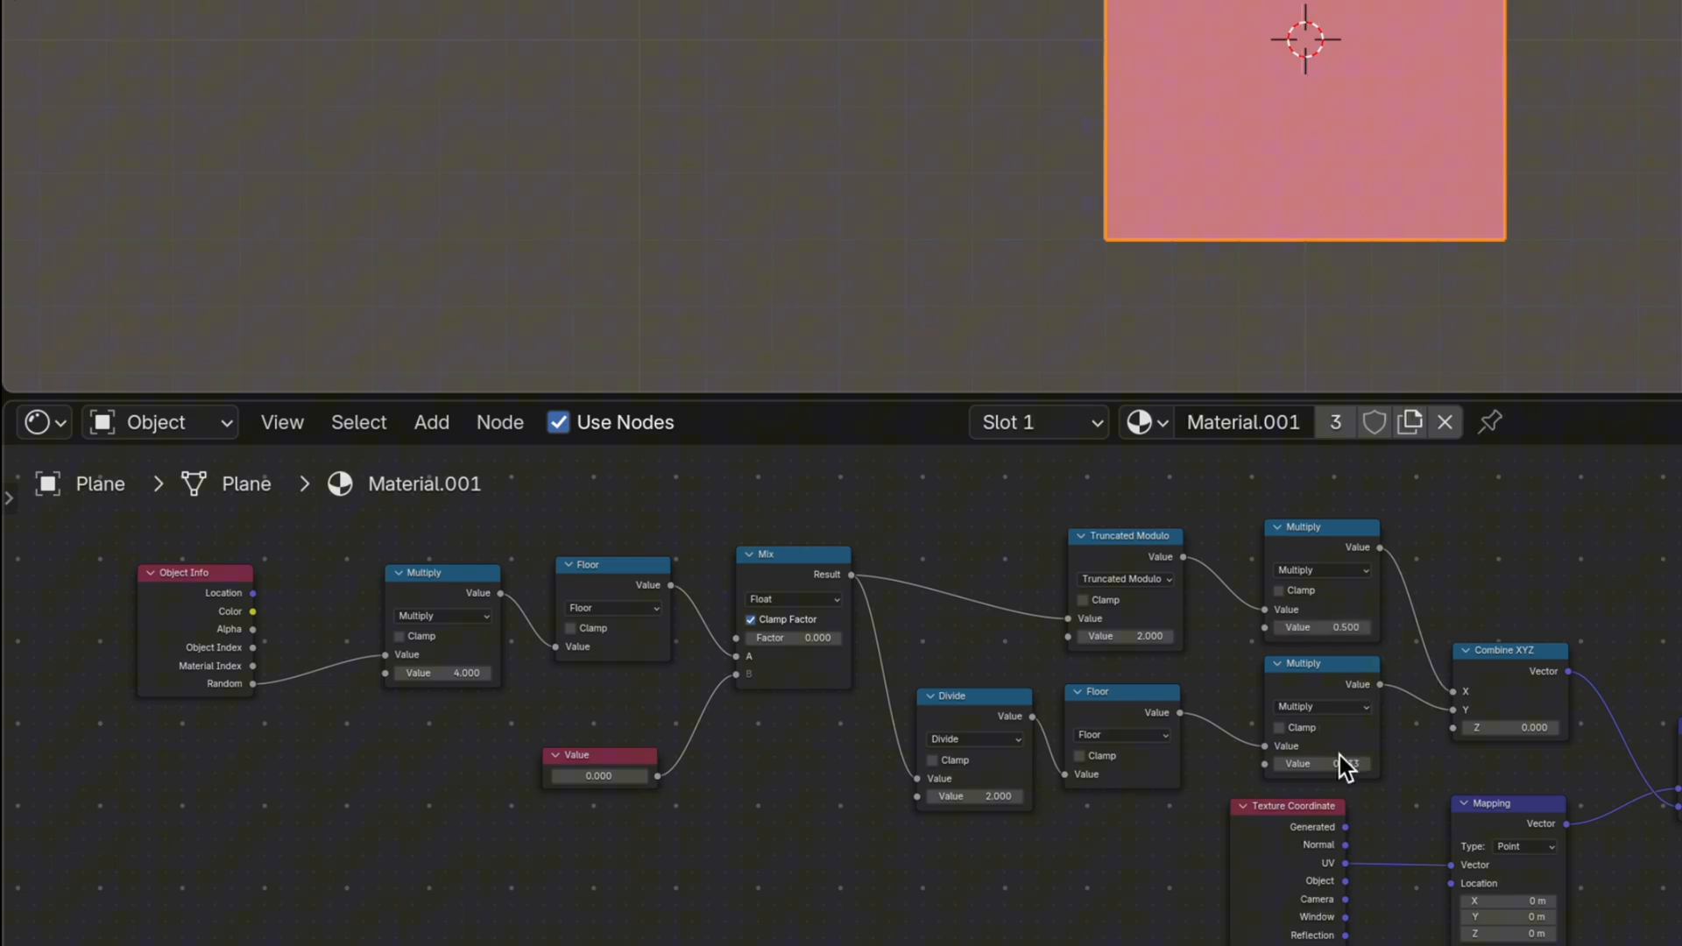